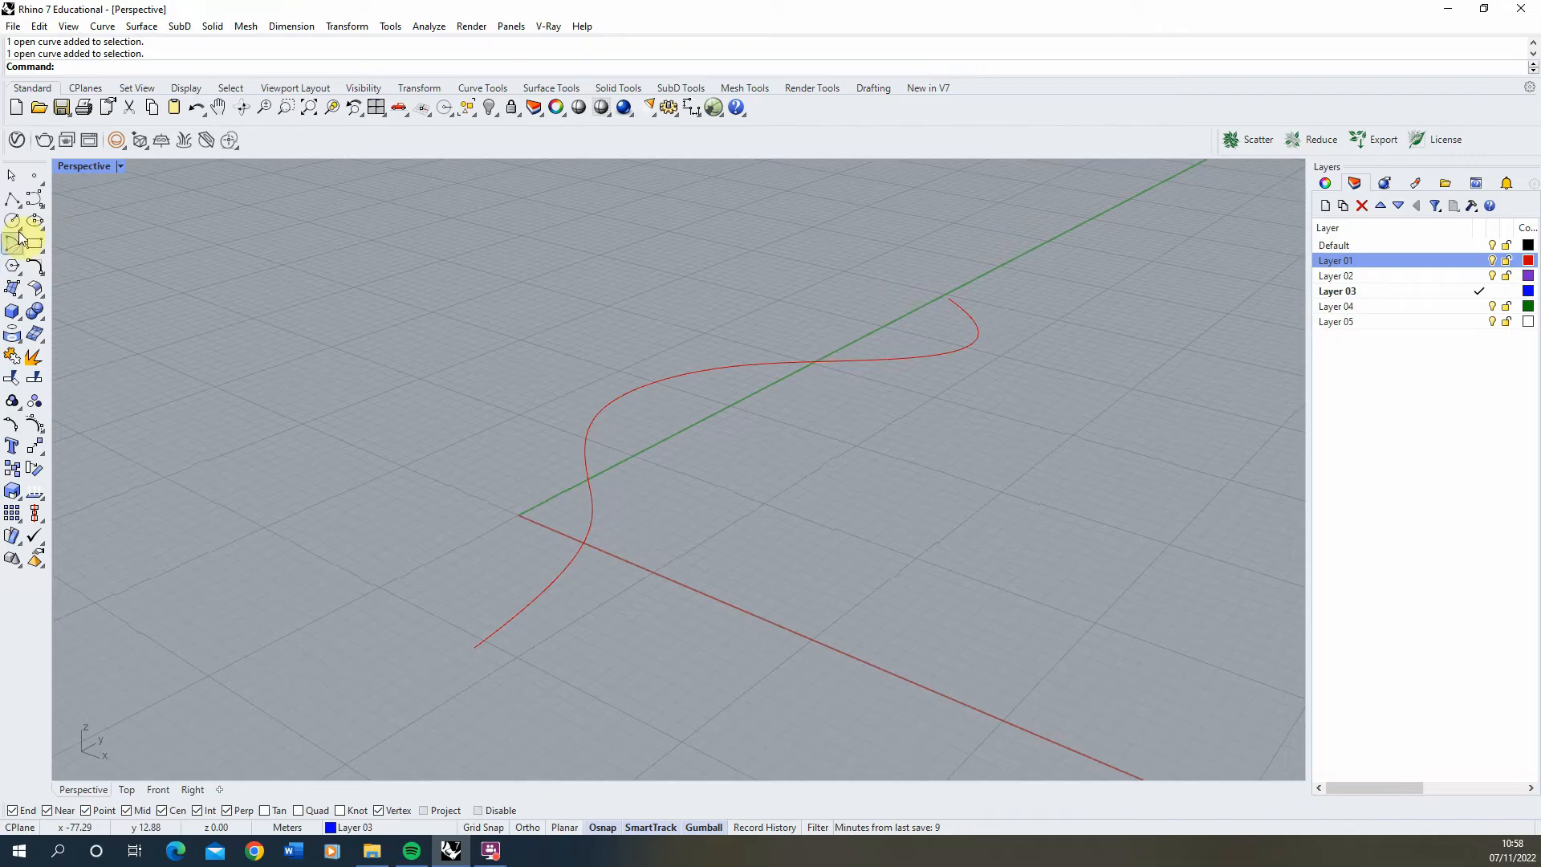
# - Draw a short profile line and move it by its midpoint onto the red curve's start
pyautogui.click(14, 200)
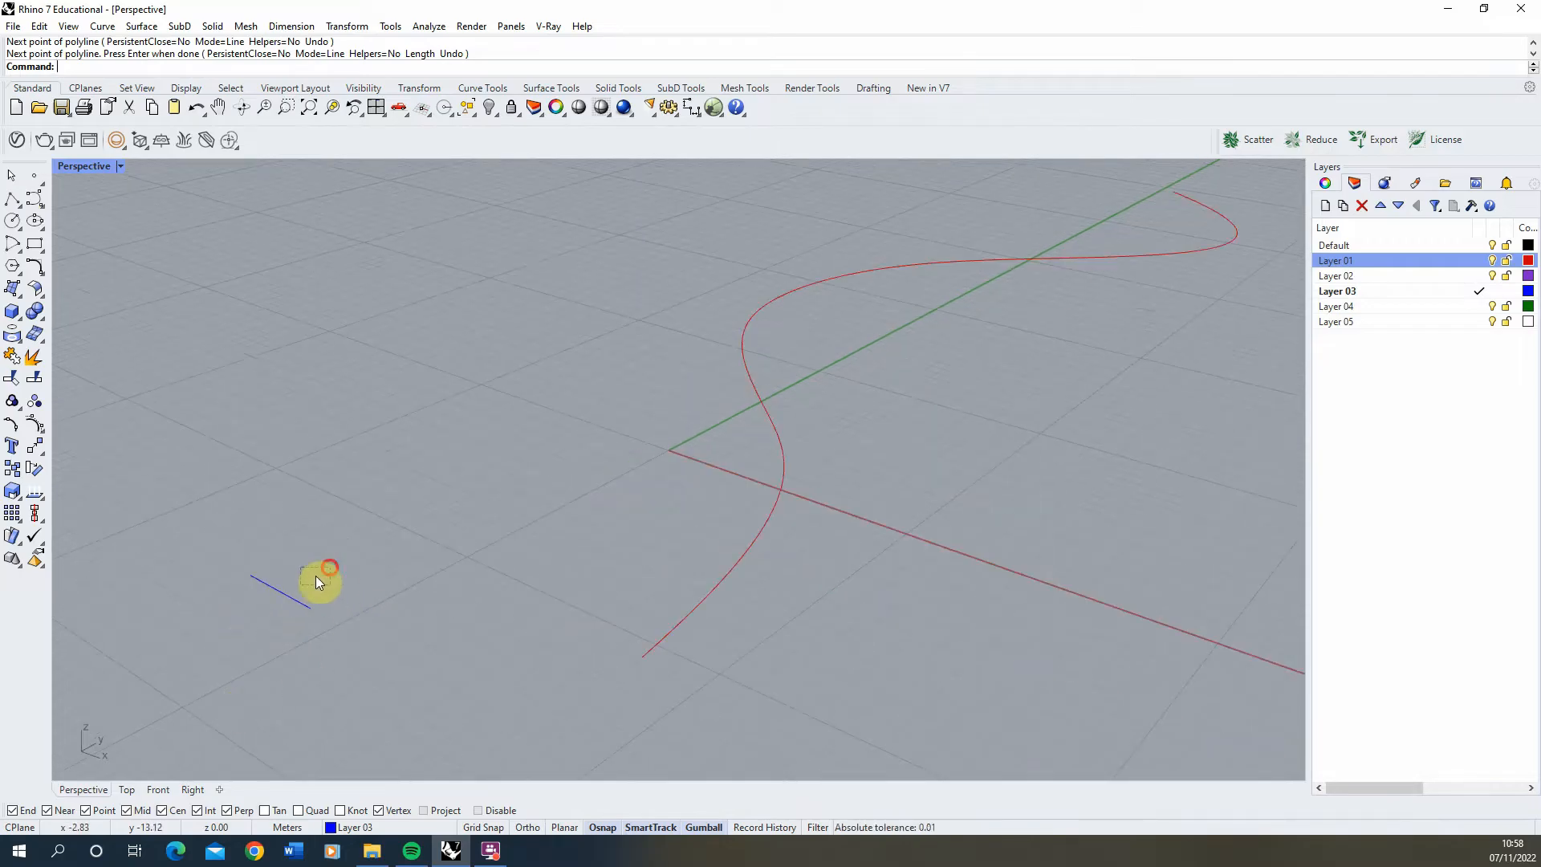
pyautogui.click(324, 580)
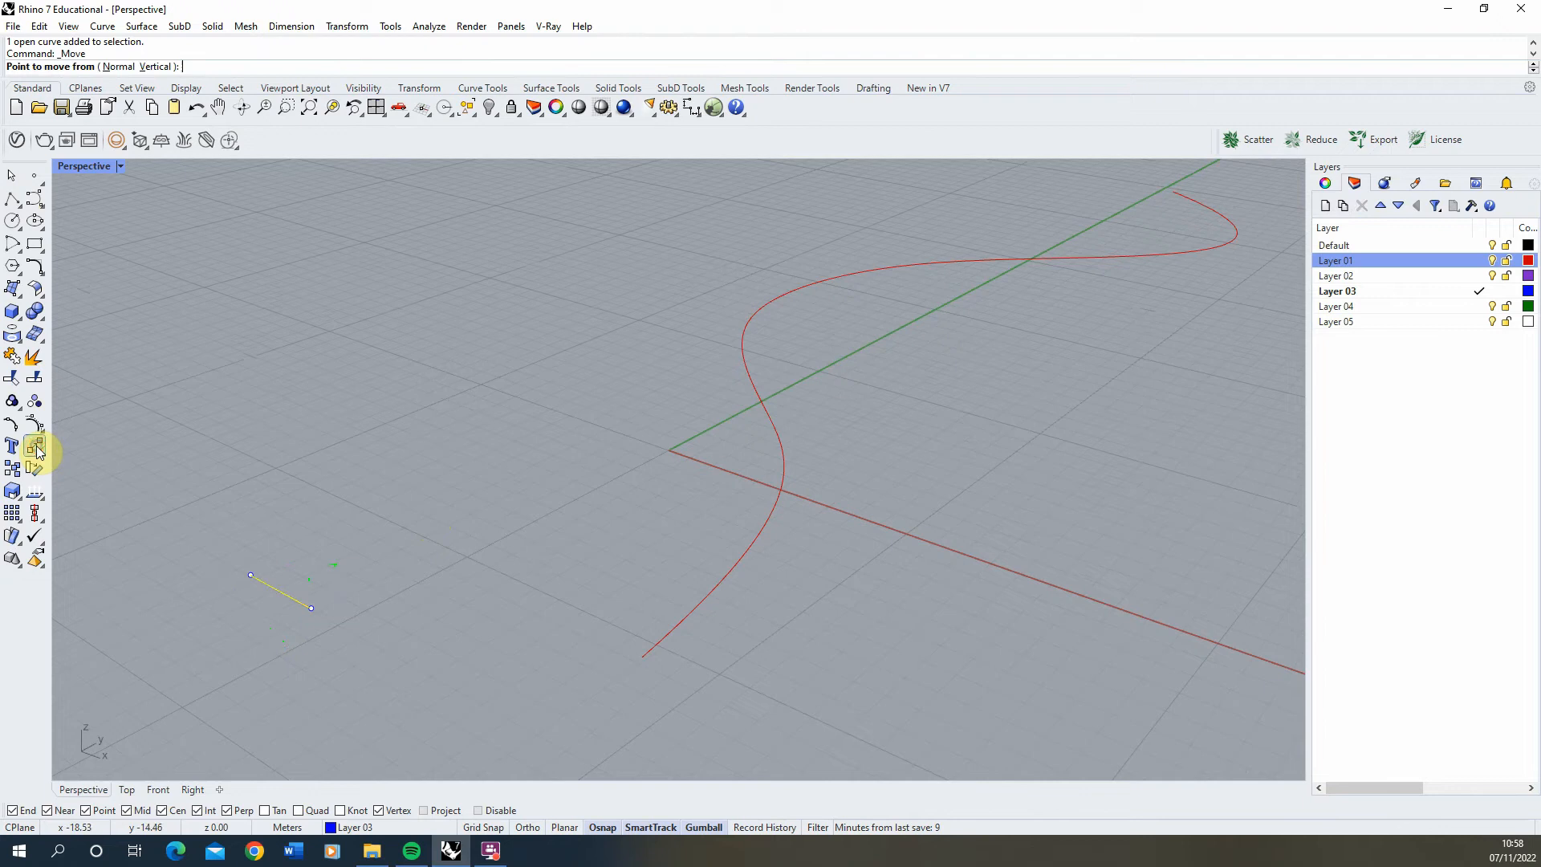
pyautogui.click(279, 599)
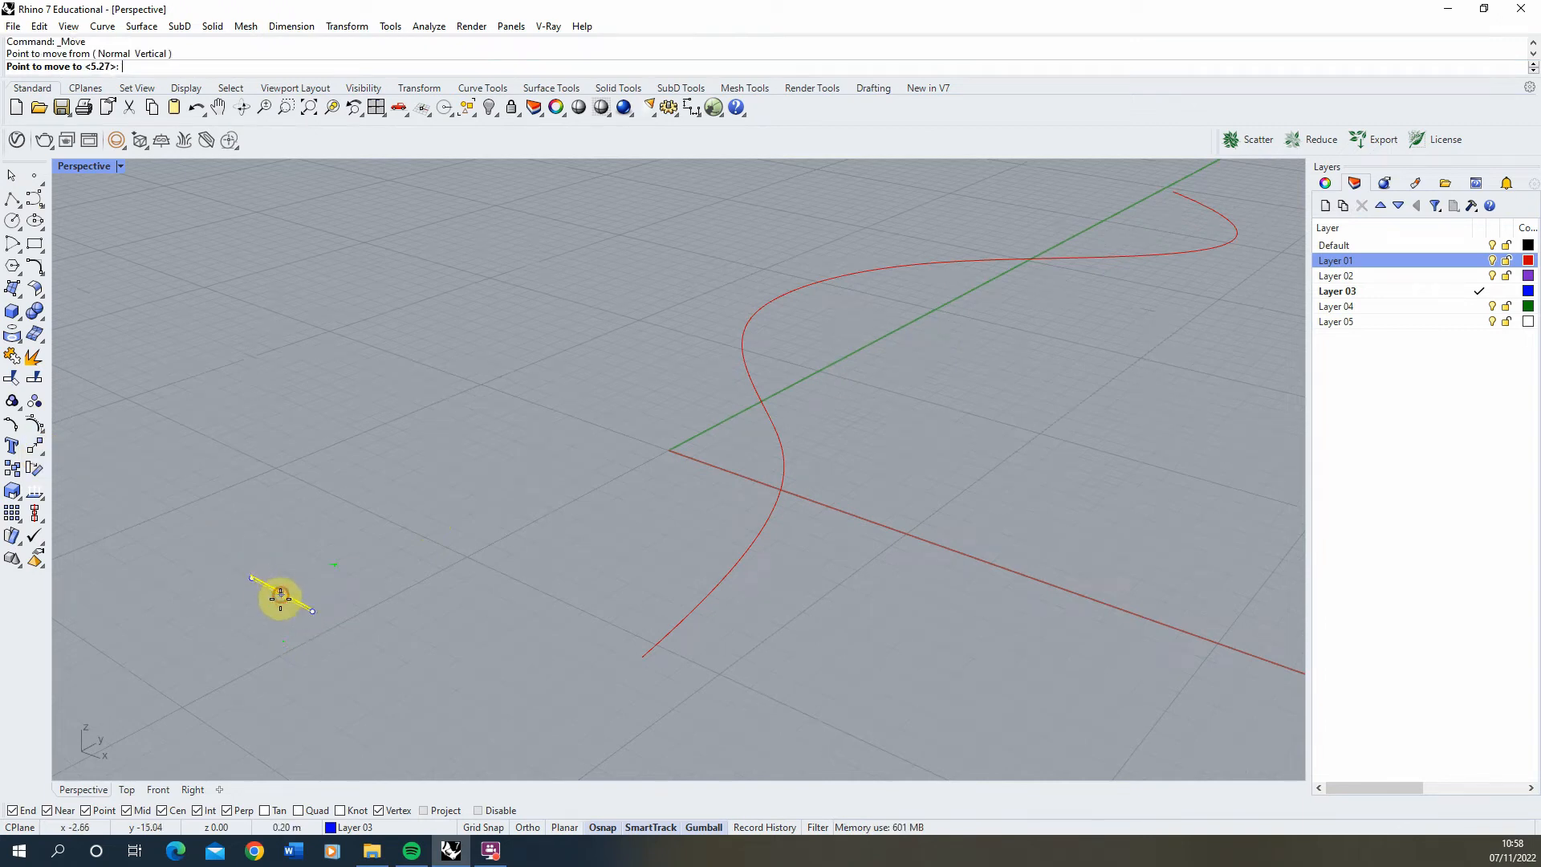
pyautogui.click(749, 584)
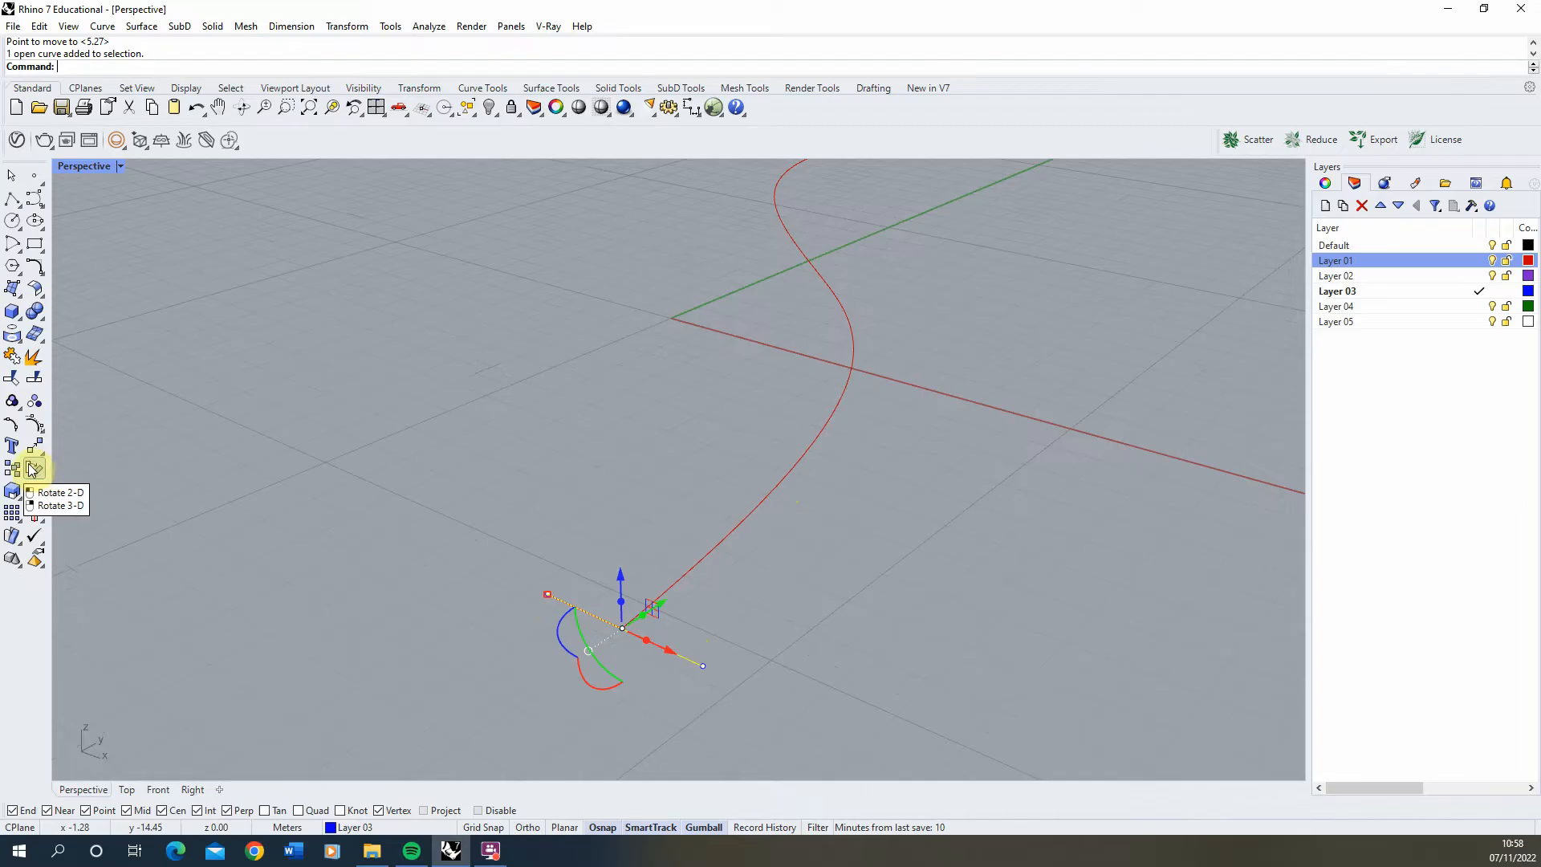
# - Rotate the profile line about the curve's start so it stands perpendicular to the curve
pyautogui.click(33, 467)
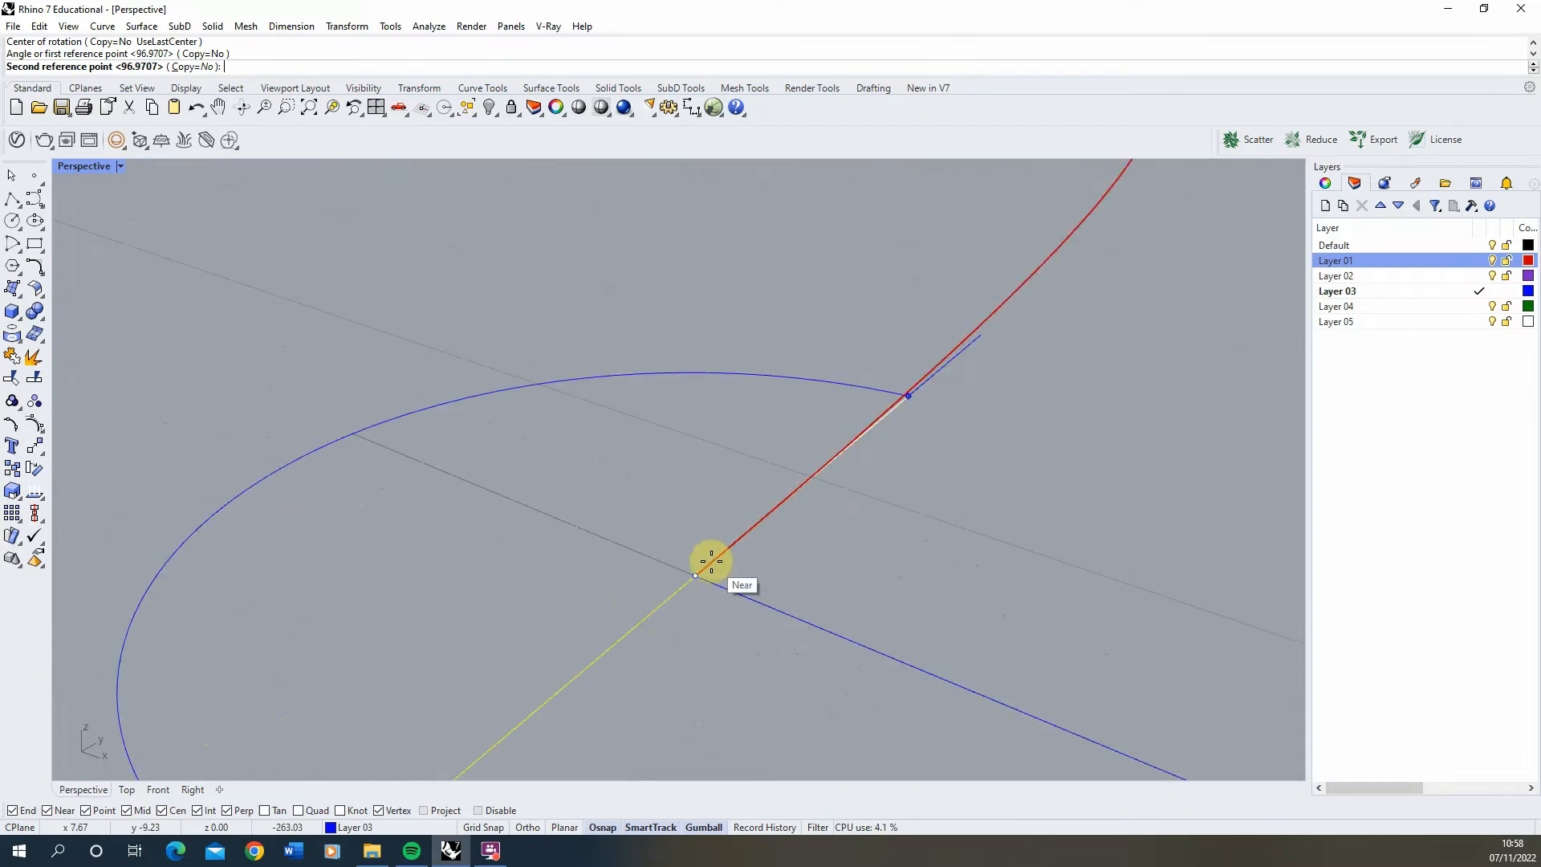
pyautogui.click(695, 577)
pyautogui.write('Sweep1')
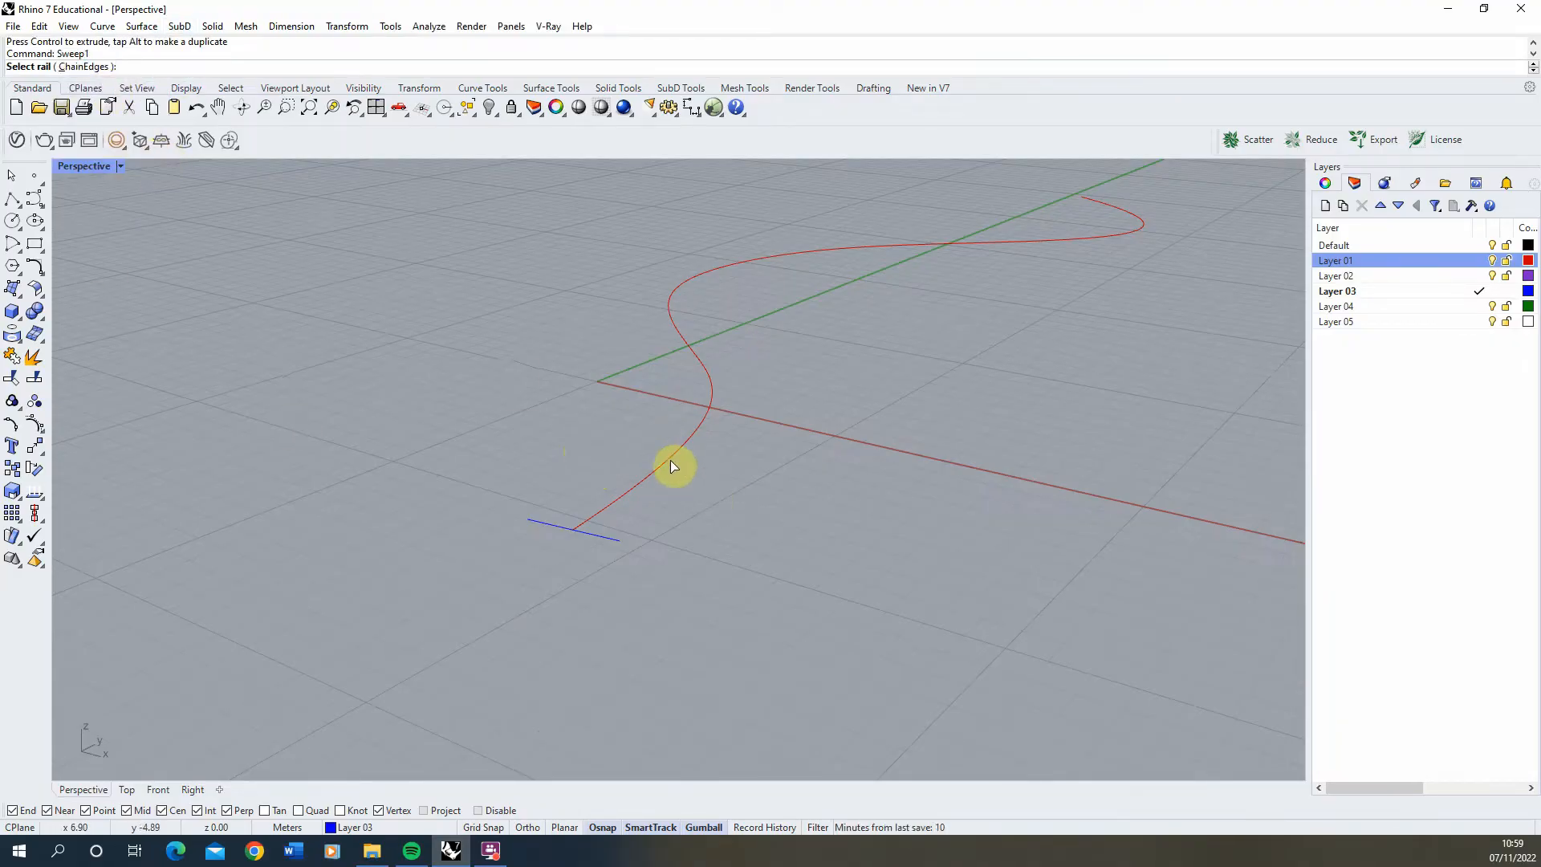
# - Sweep1 the short line along the red curve to create the flat deck surface, then select it
pyautogui.click(672, 467)
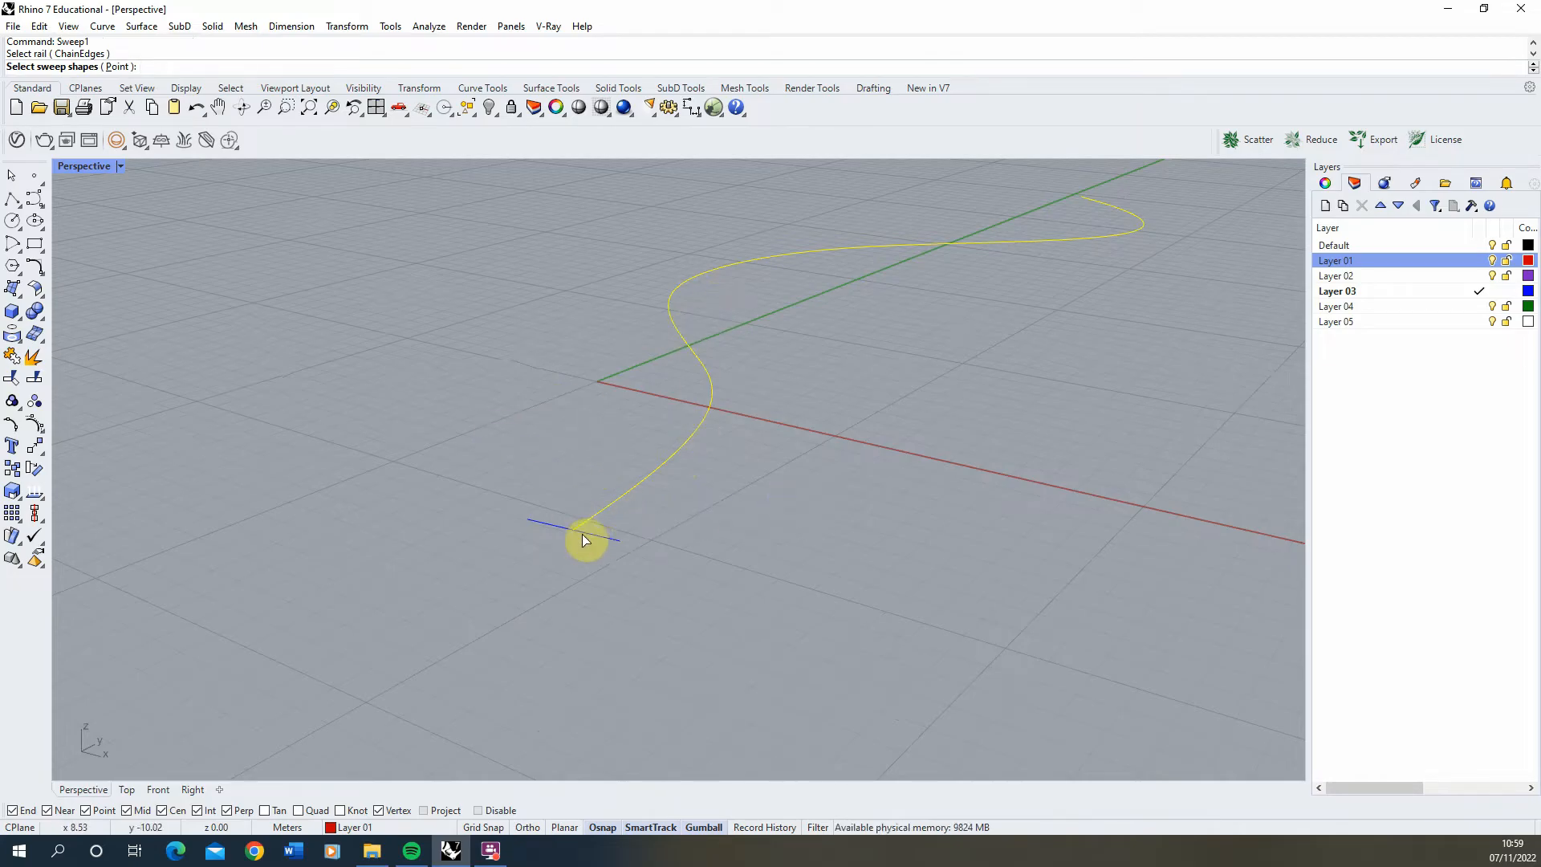
pyautogui.click(585, 539)
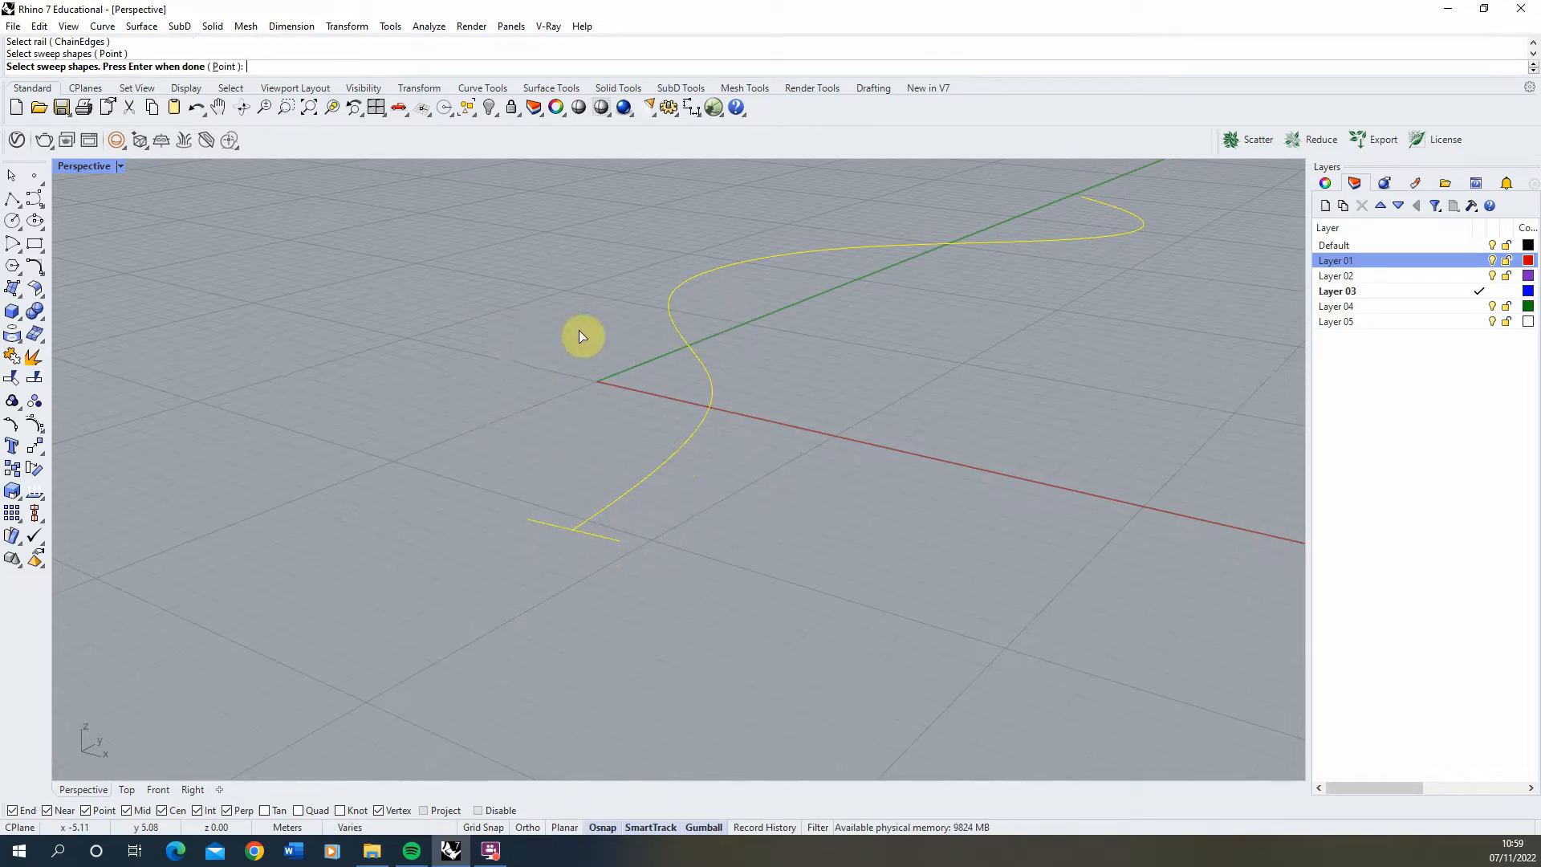
pyautogui.press('enter')
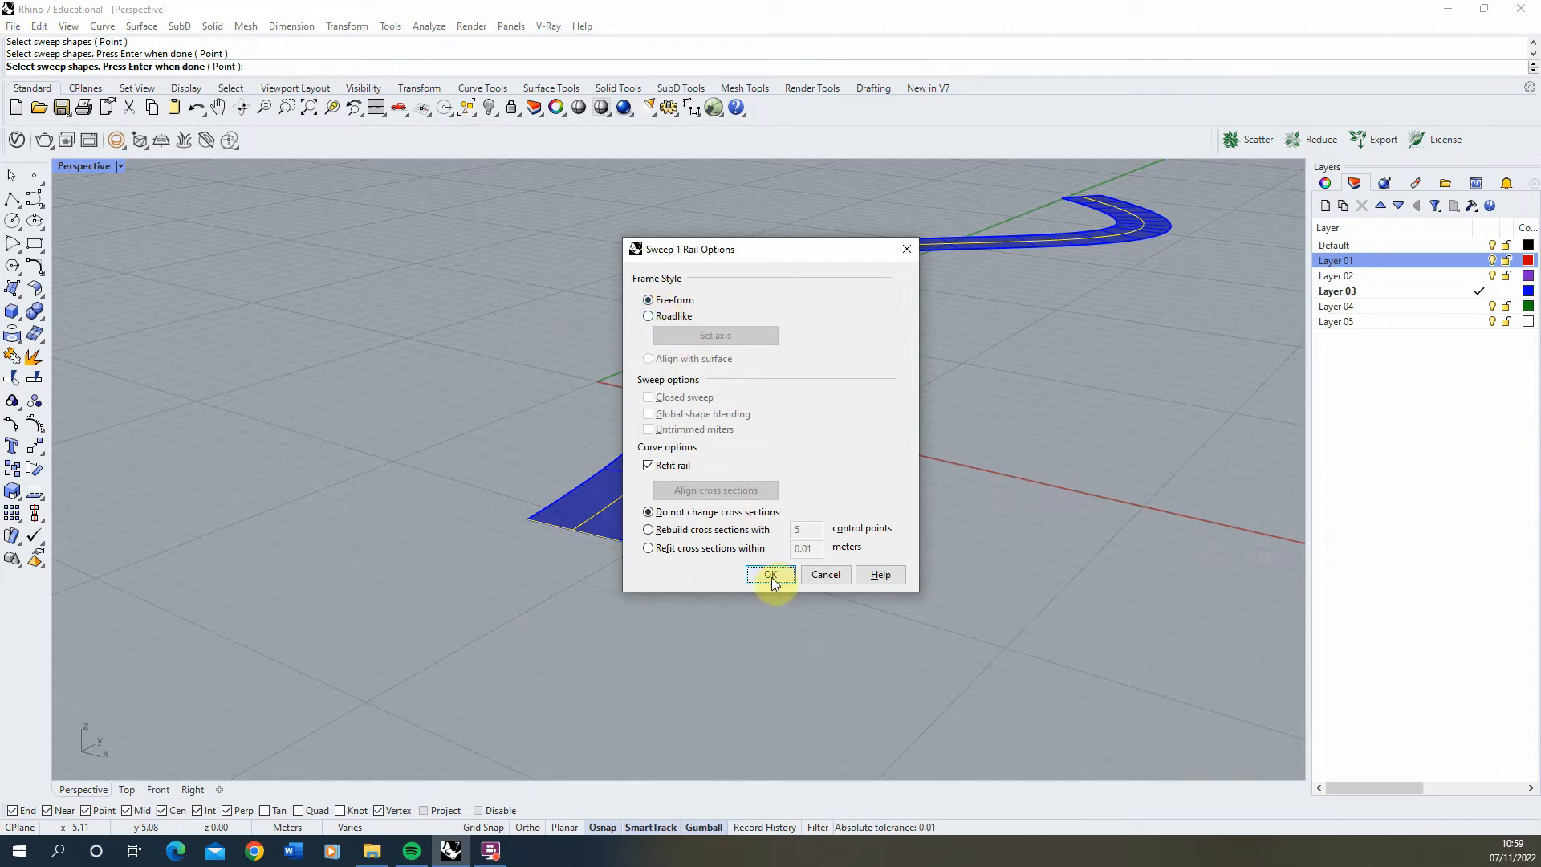
pyautogui.click(770, 575)
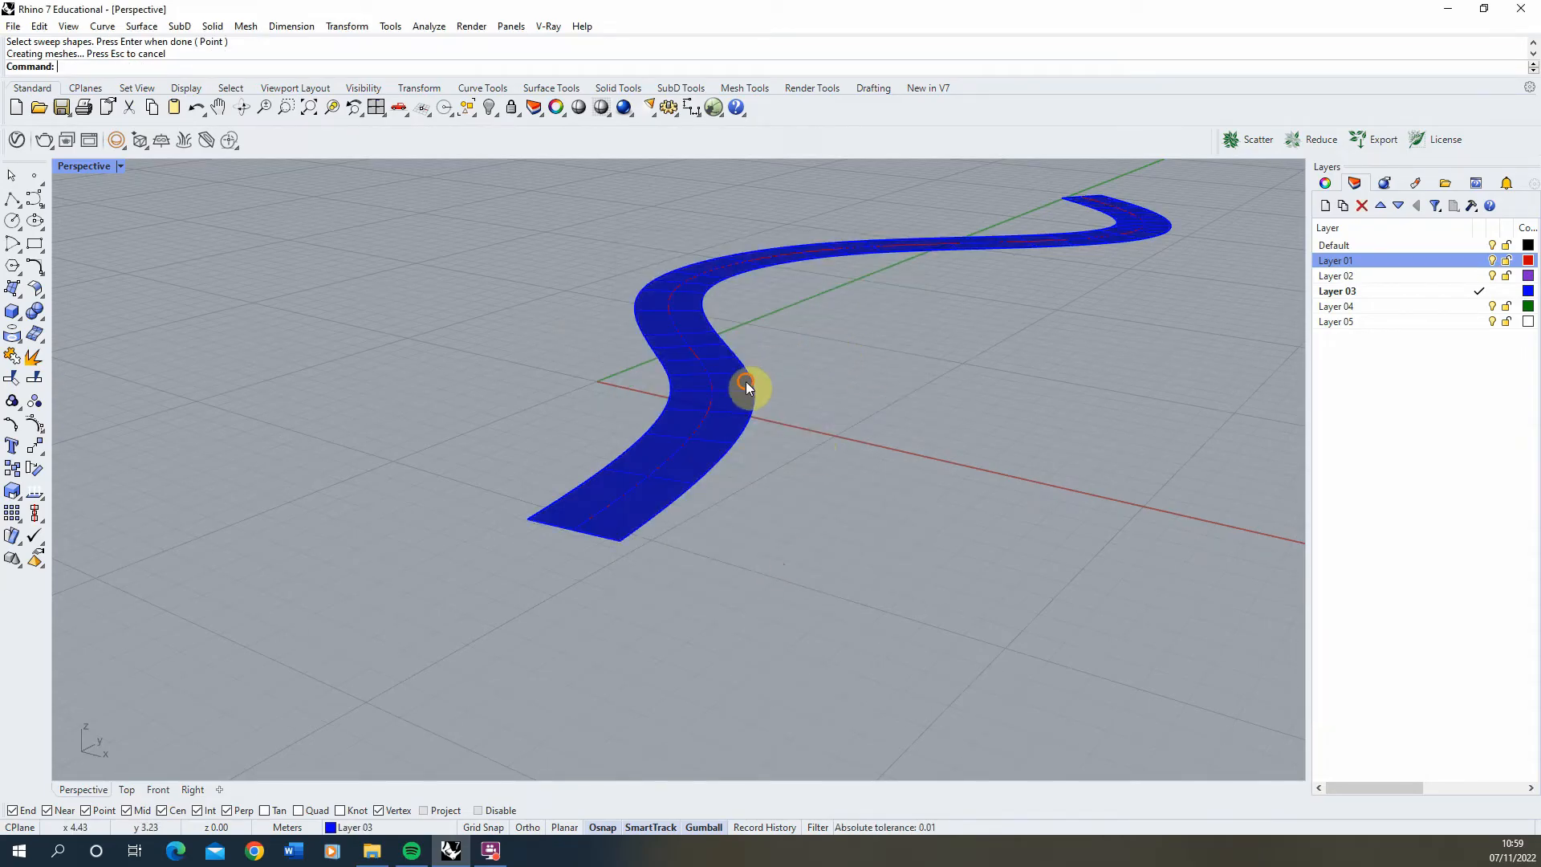
pyautogui.click(746, 387)
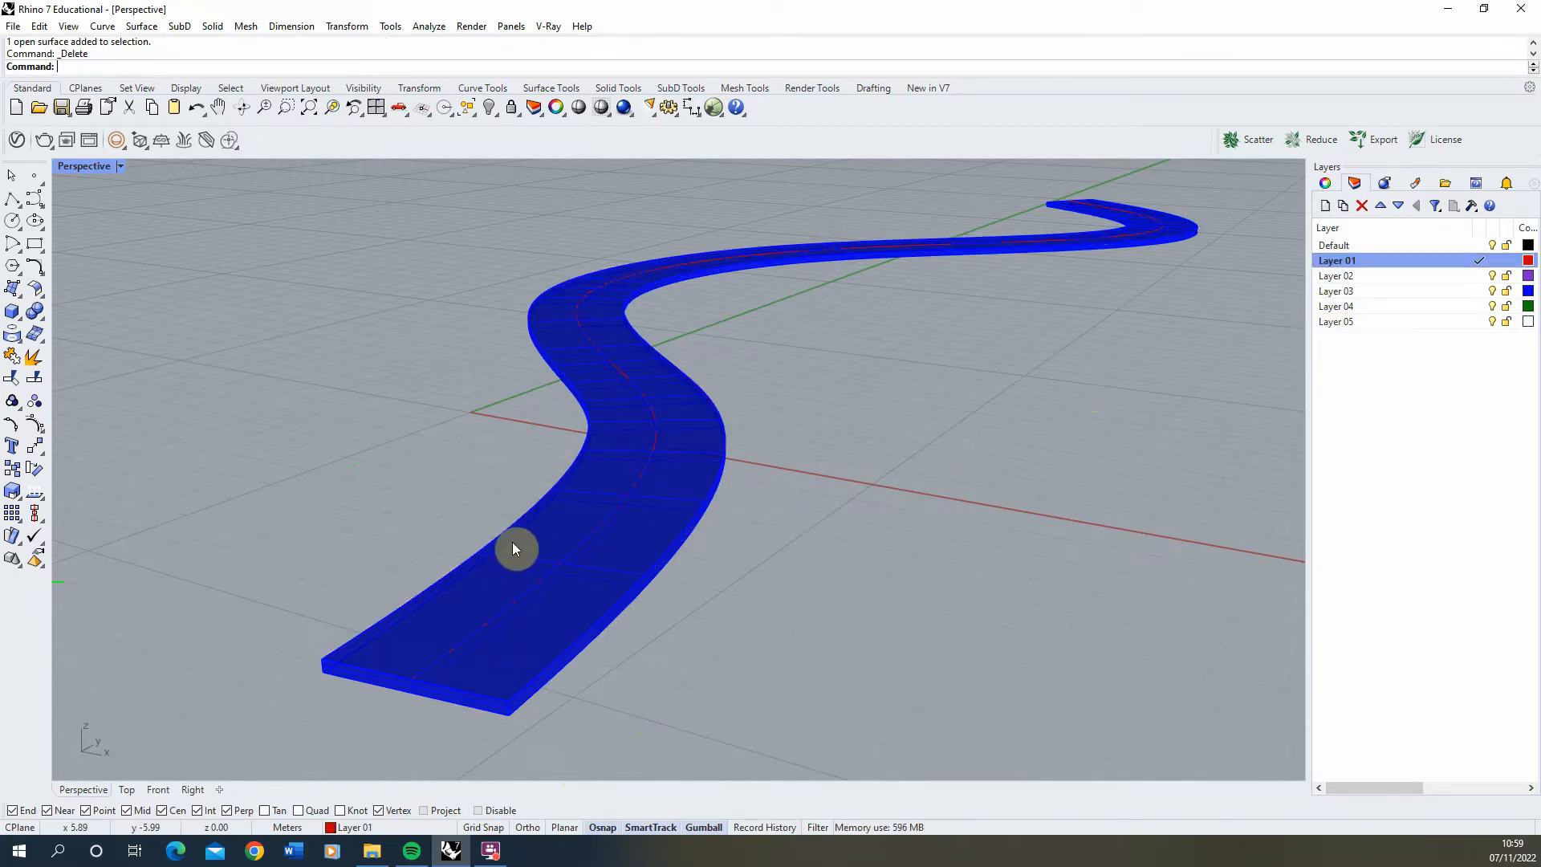
pyautogui.moveTo(584, 516)
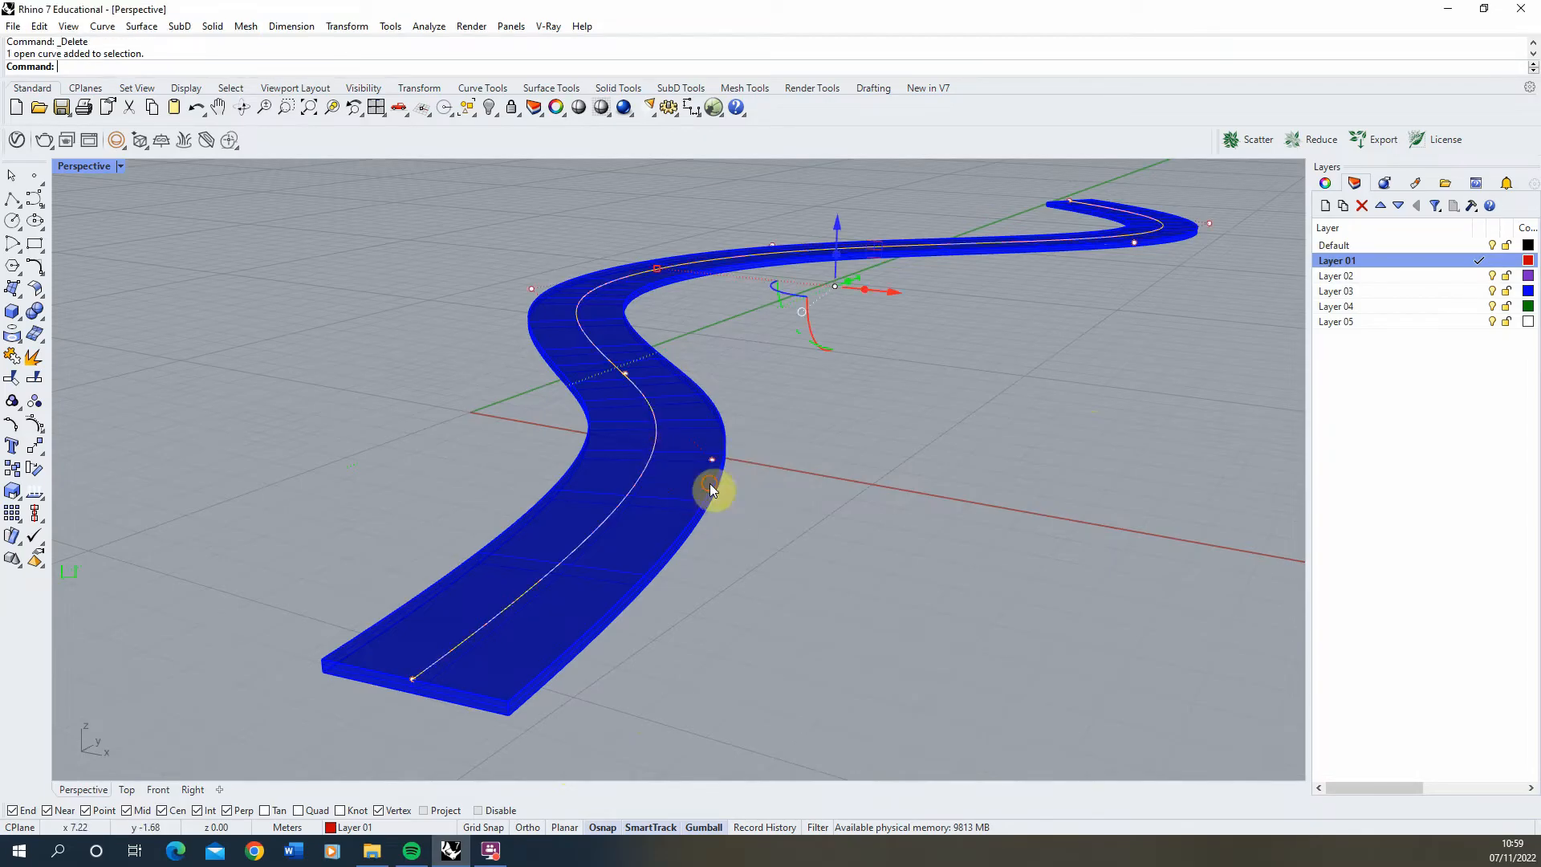
pyautogui.moveTo(569, 488)
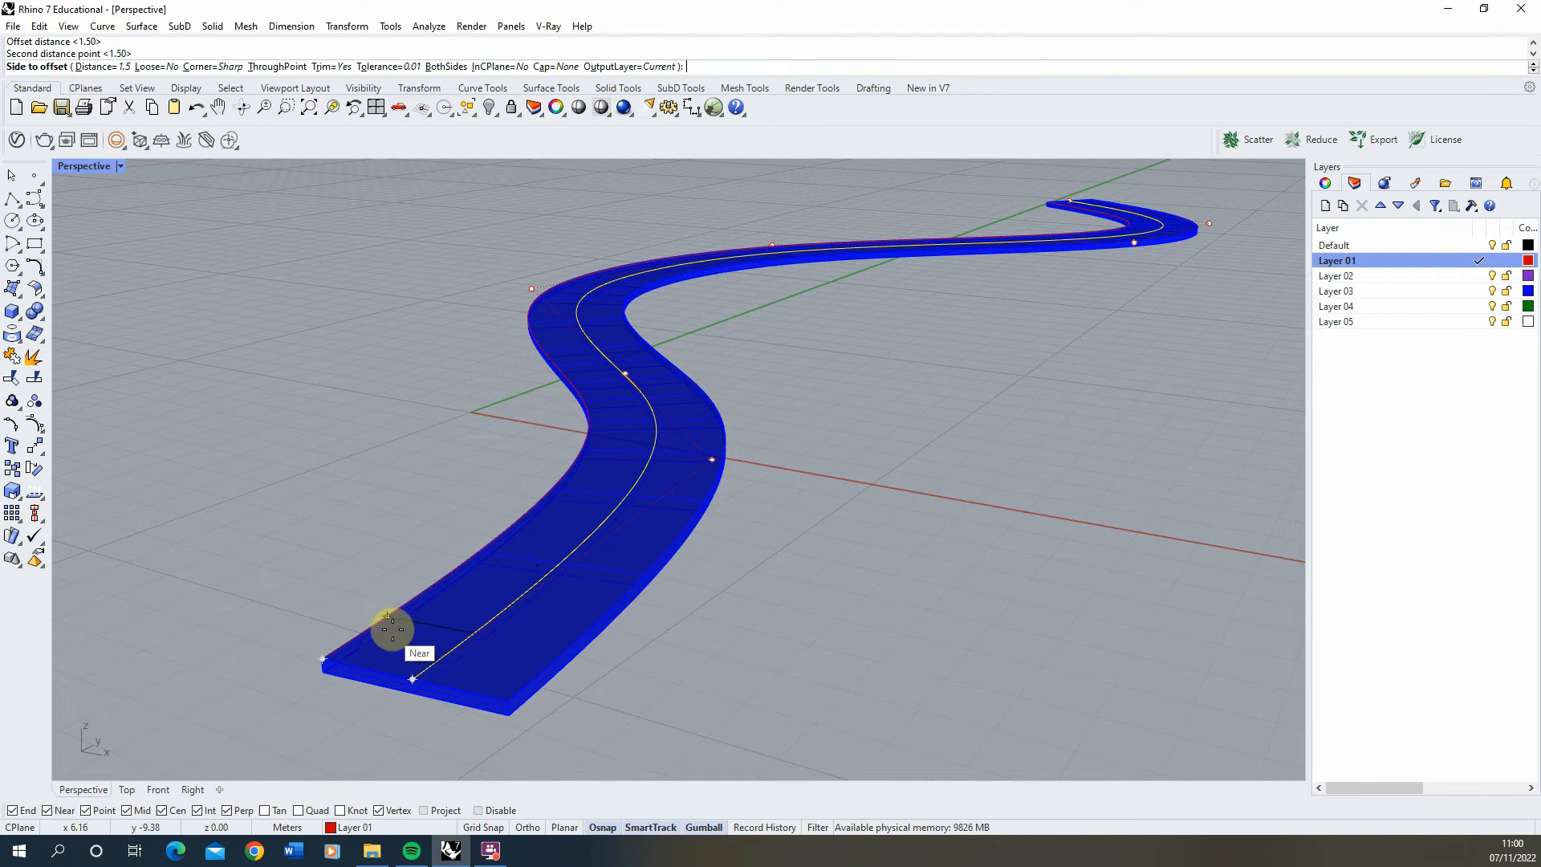
pyautogui.moveTo(399, 619)
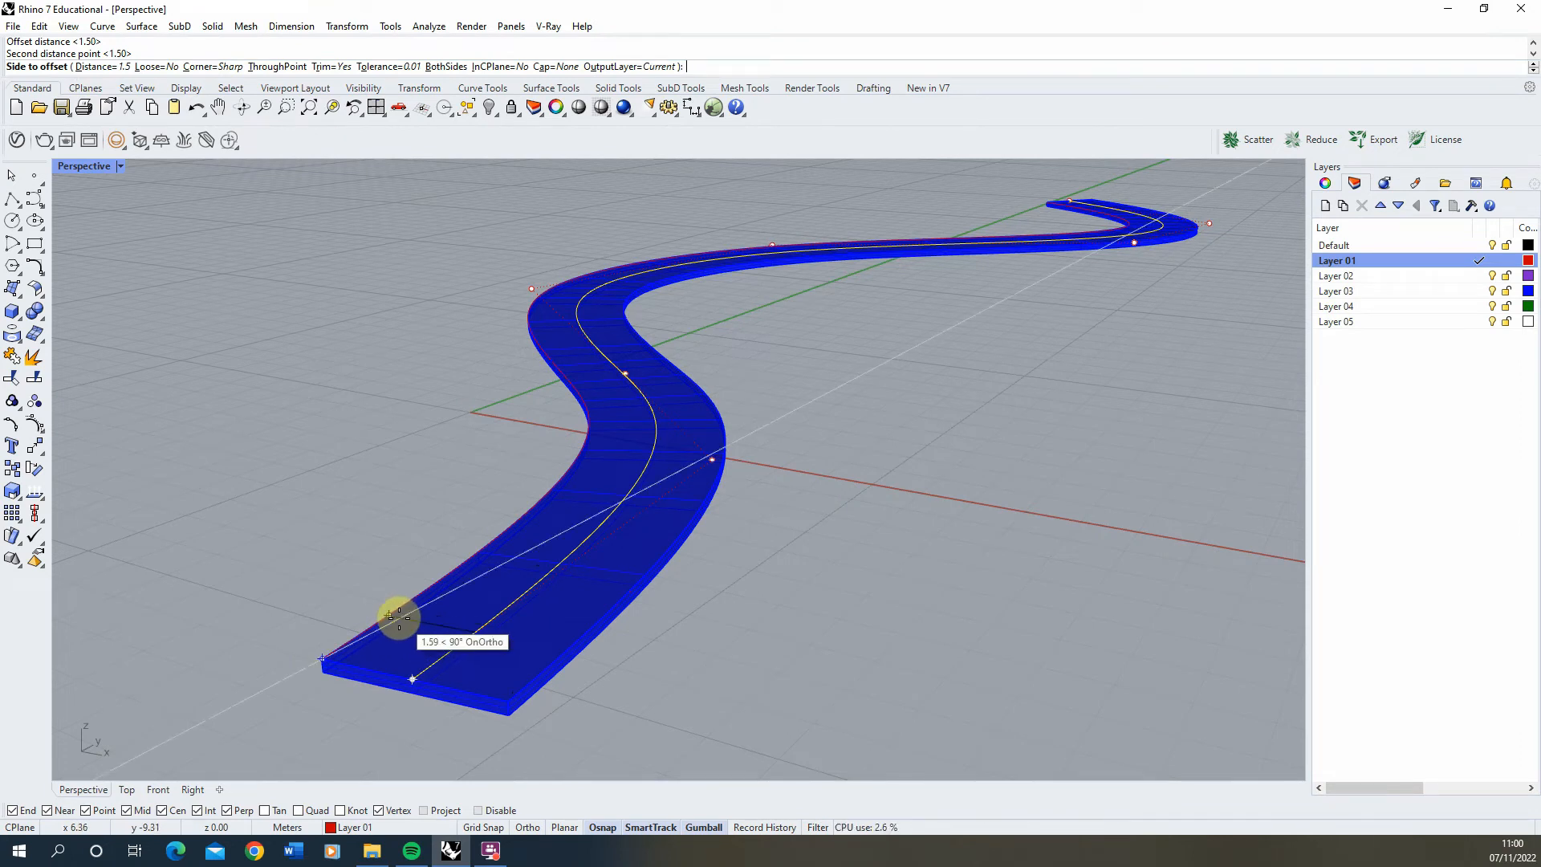
# - Offset the centre curve 1.5 m to both sides and select only the new edge curves
pyautogui.click(398, 615)
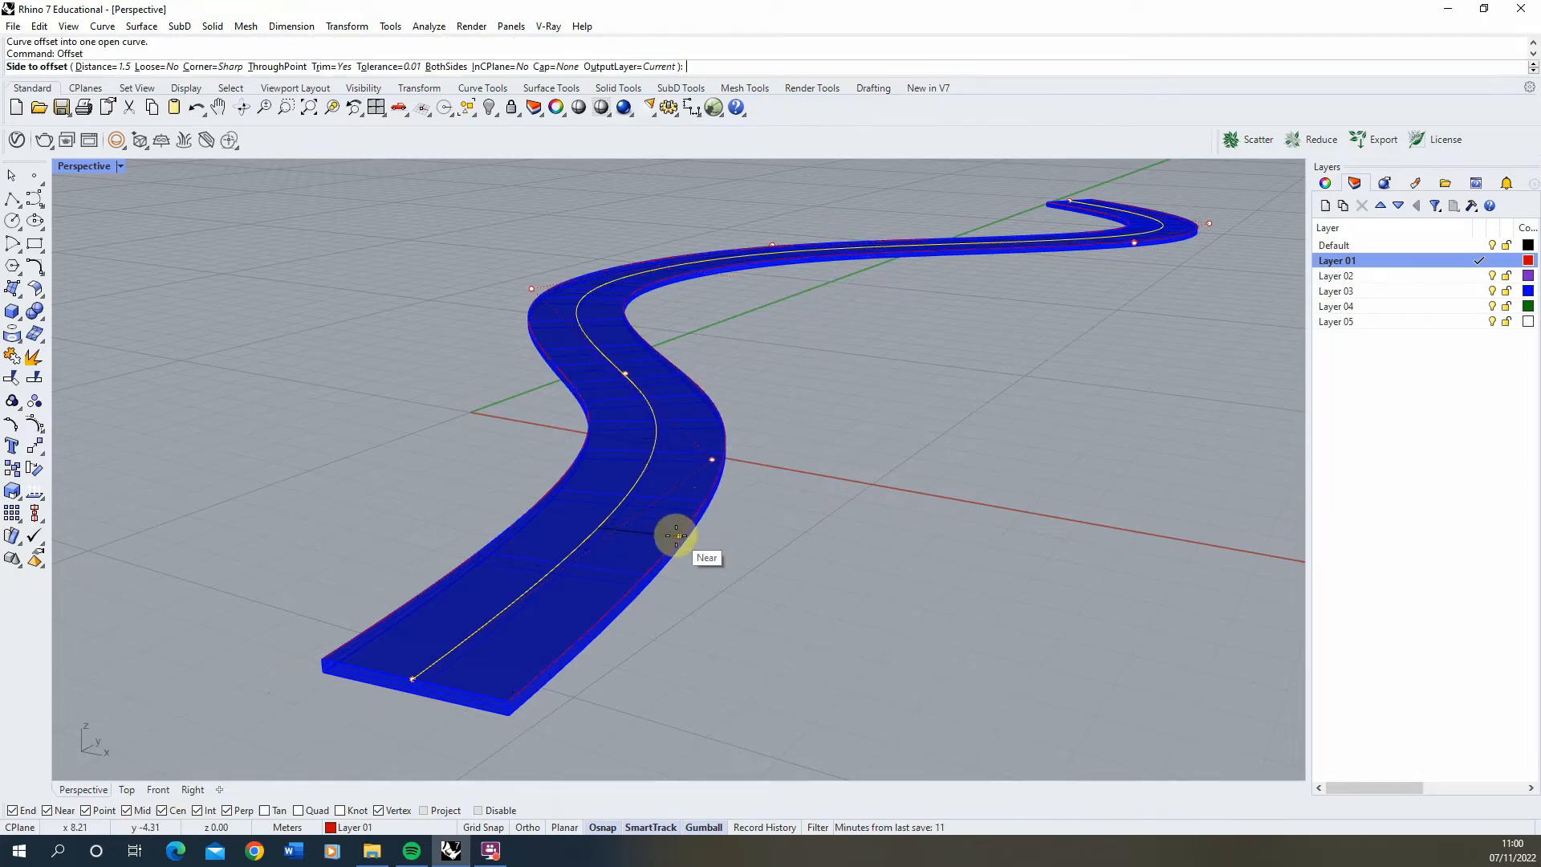
pyautogui.click(676, 536)
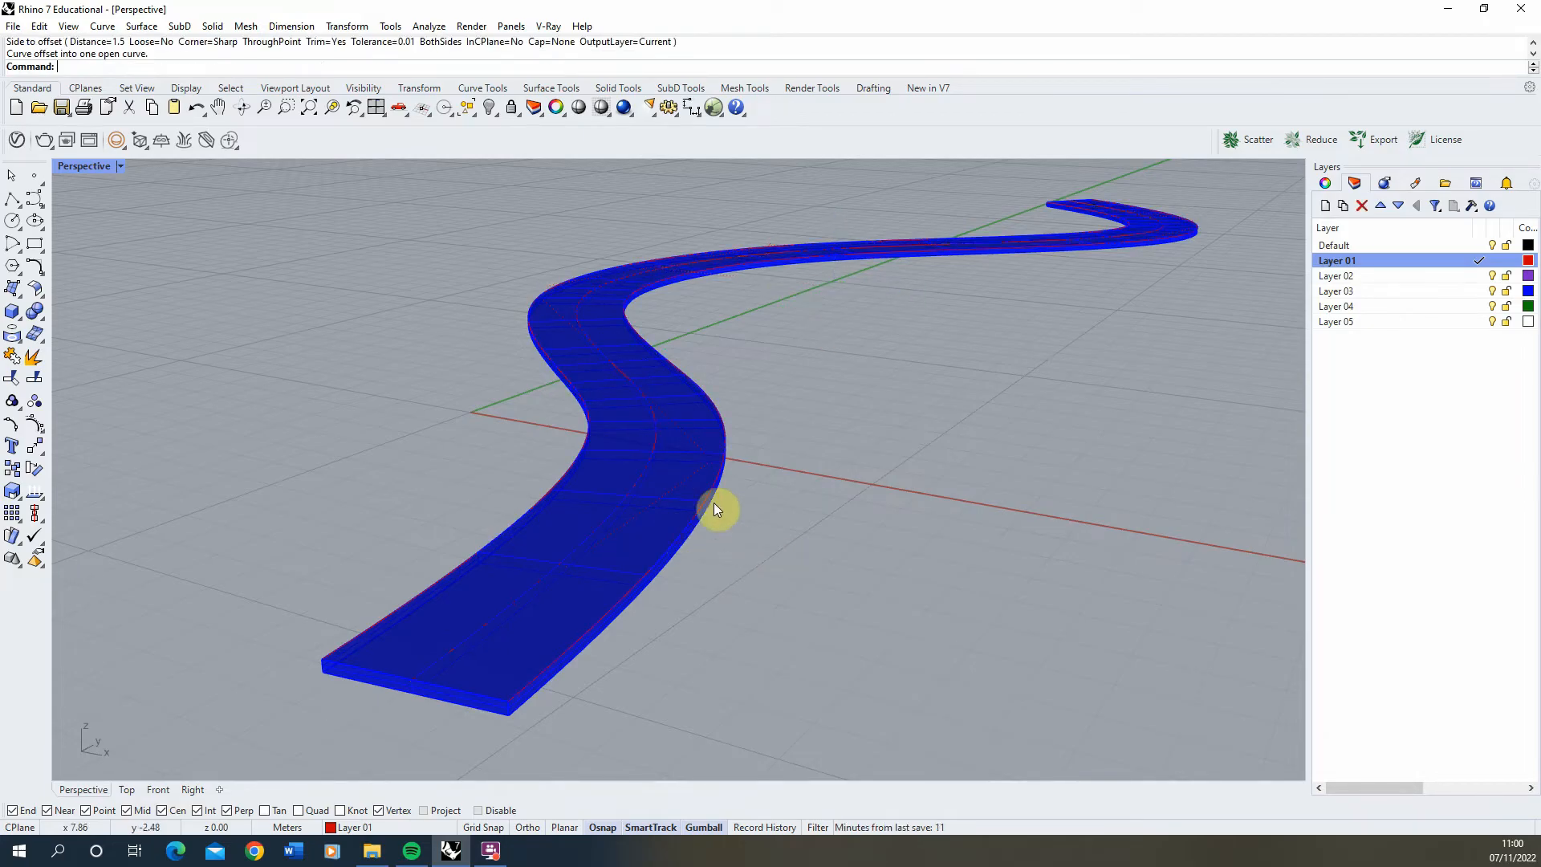
pyautogui.click(716, 509)
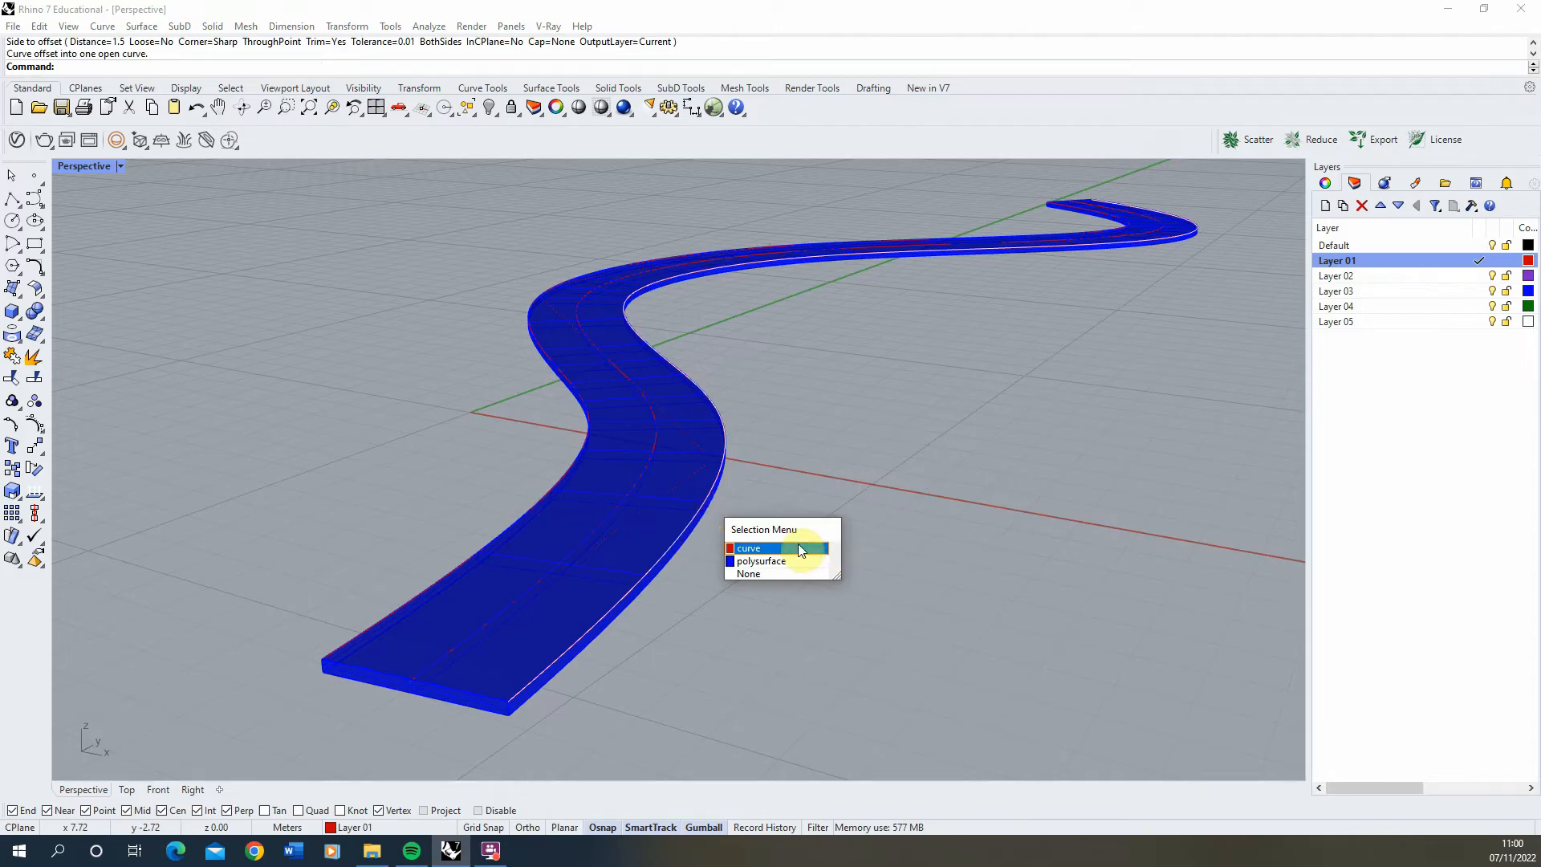
pyautogui.click(750, 547)
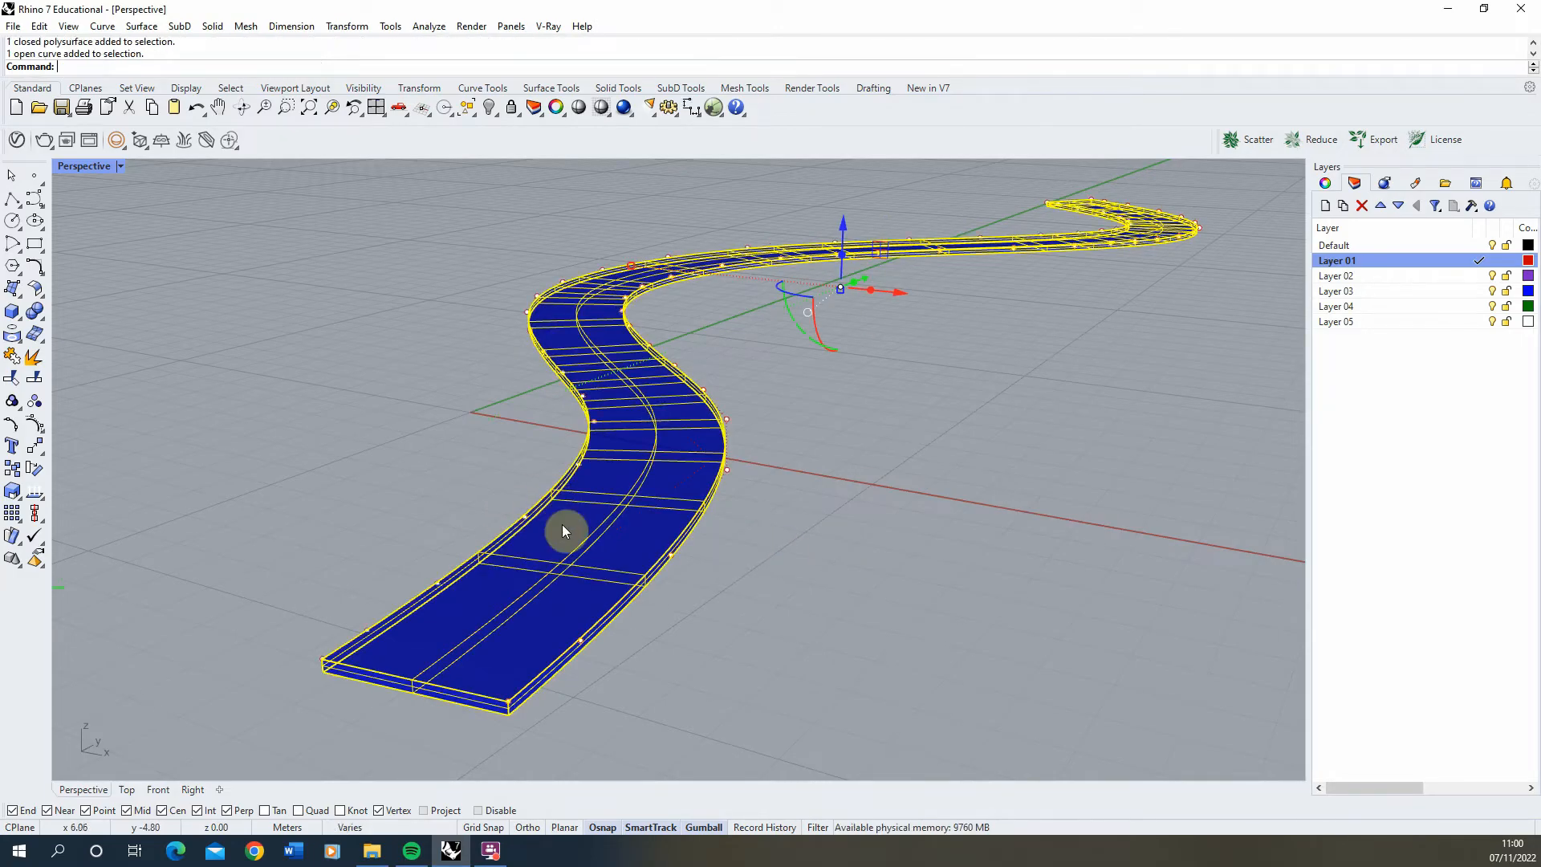
pyautogui.click(390, 413)
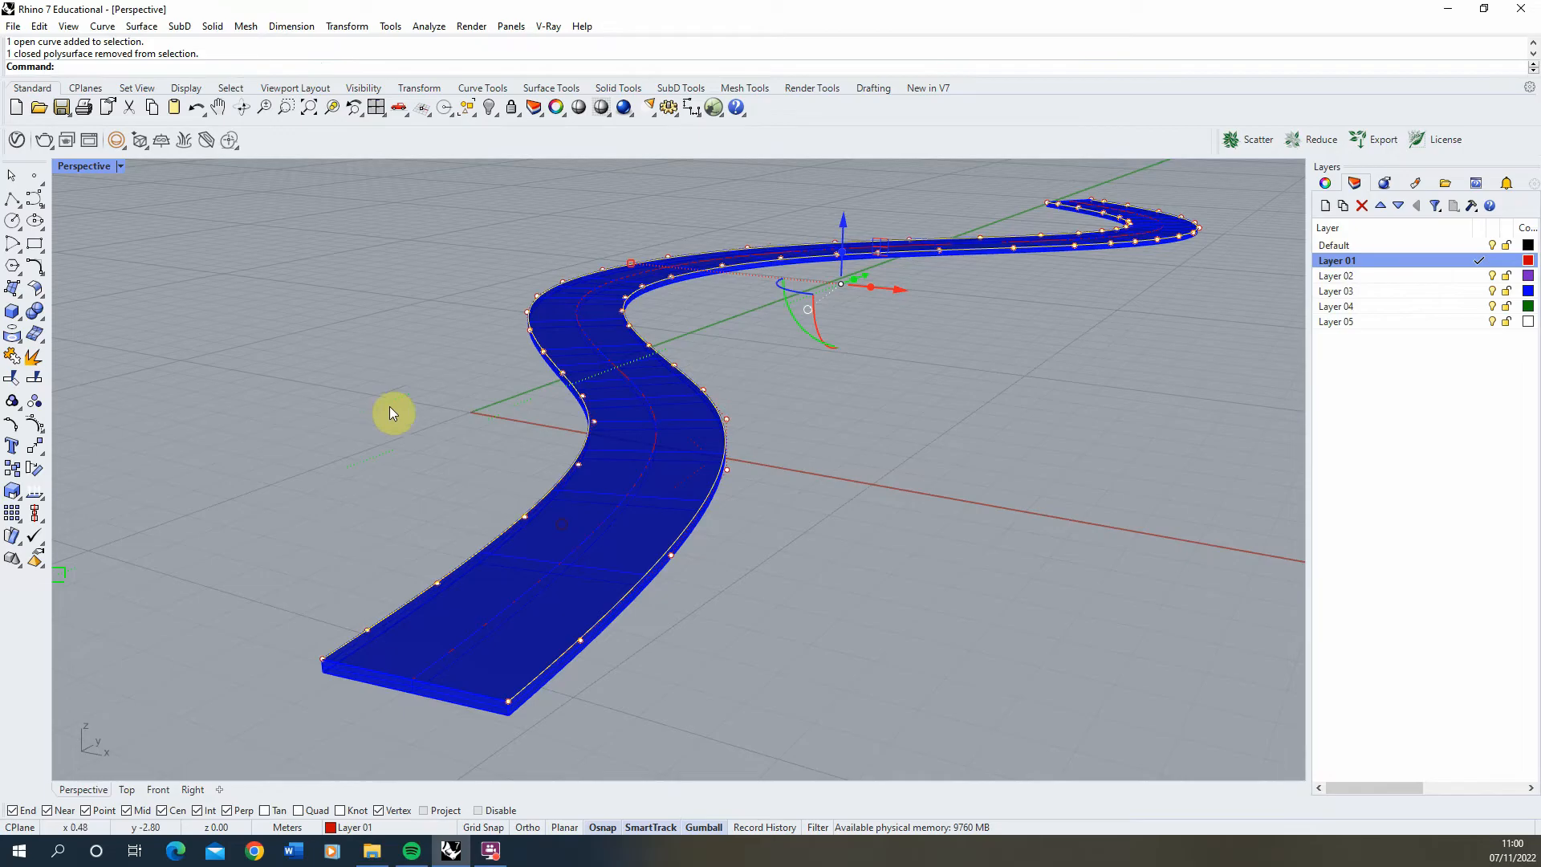
pyautogui.moveTo(77, 459)
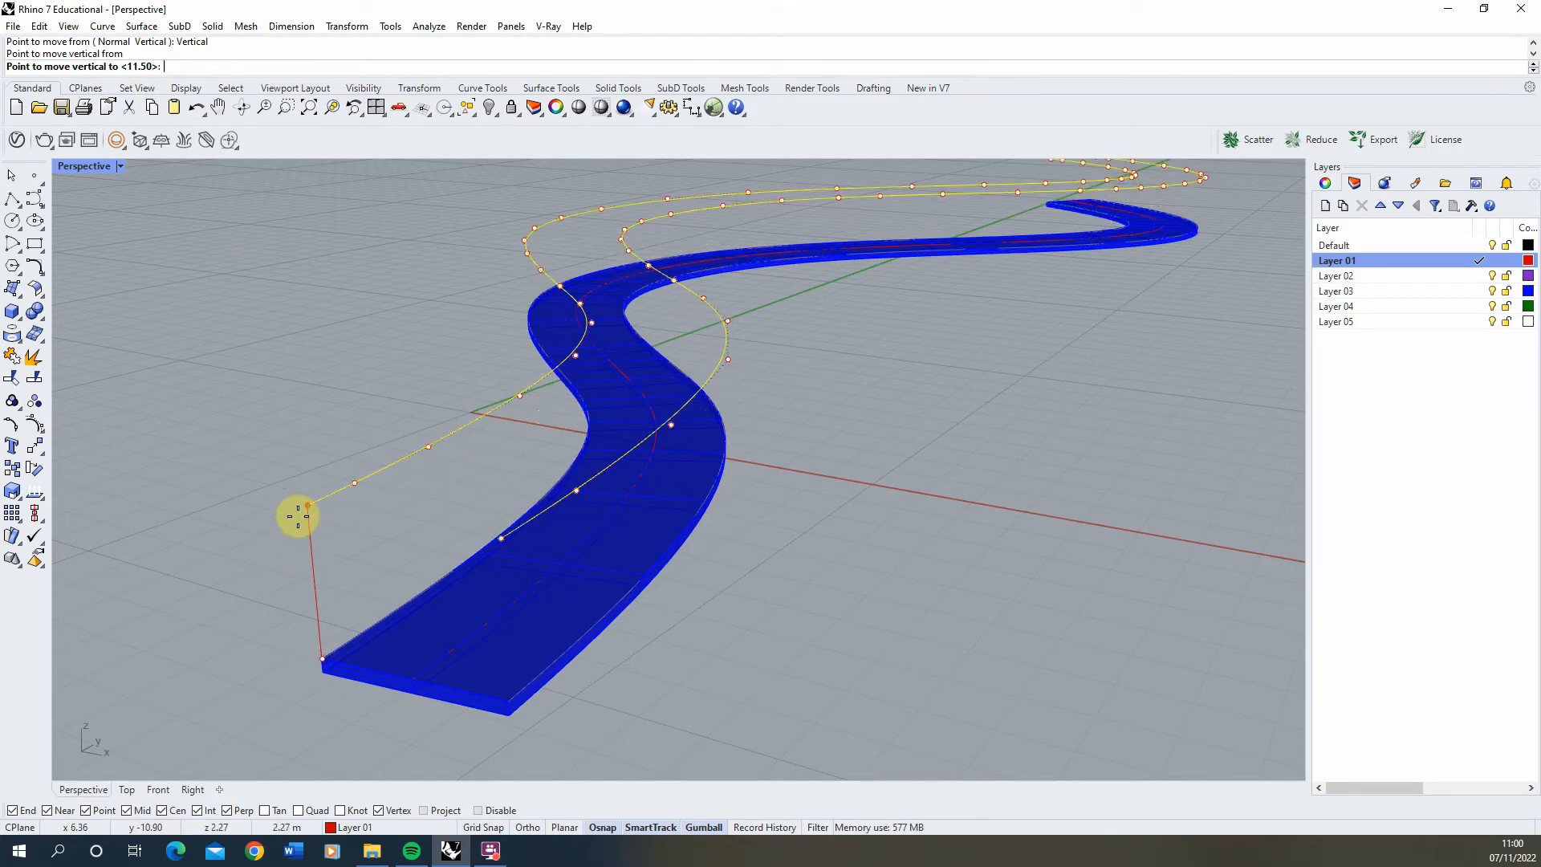
# - Move both edge curves vertically up 1.1 m above the deck
pyautogui.write('1.1')
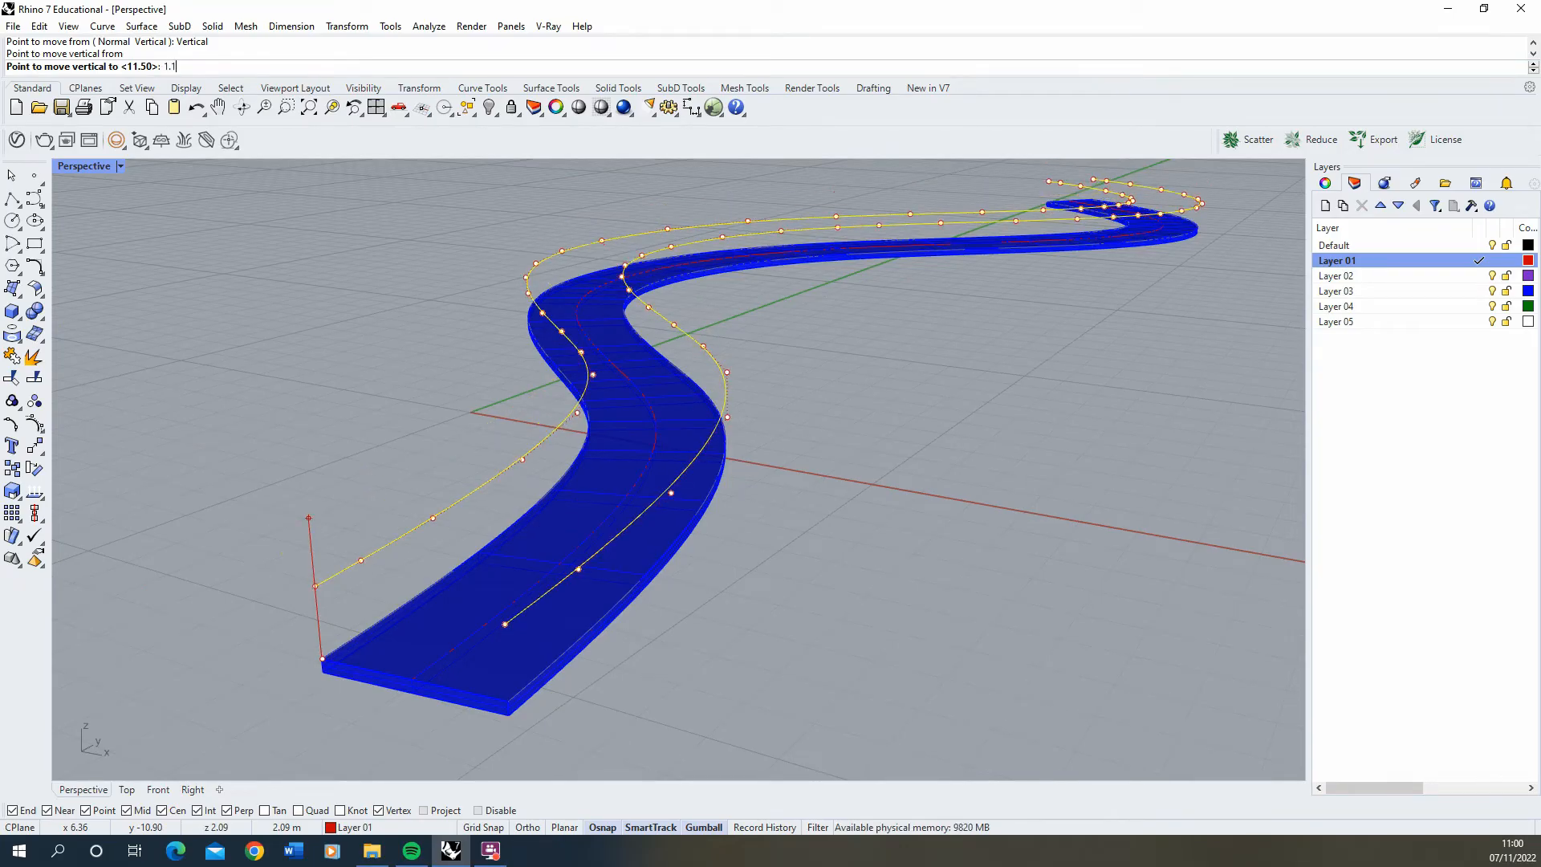
pyautogui.click(315, 483)
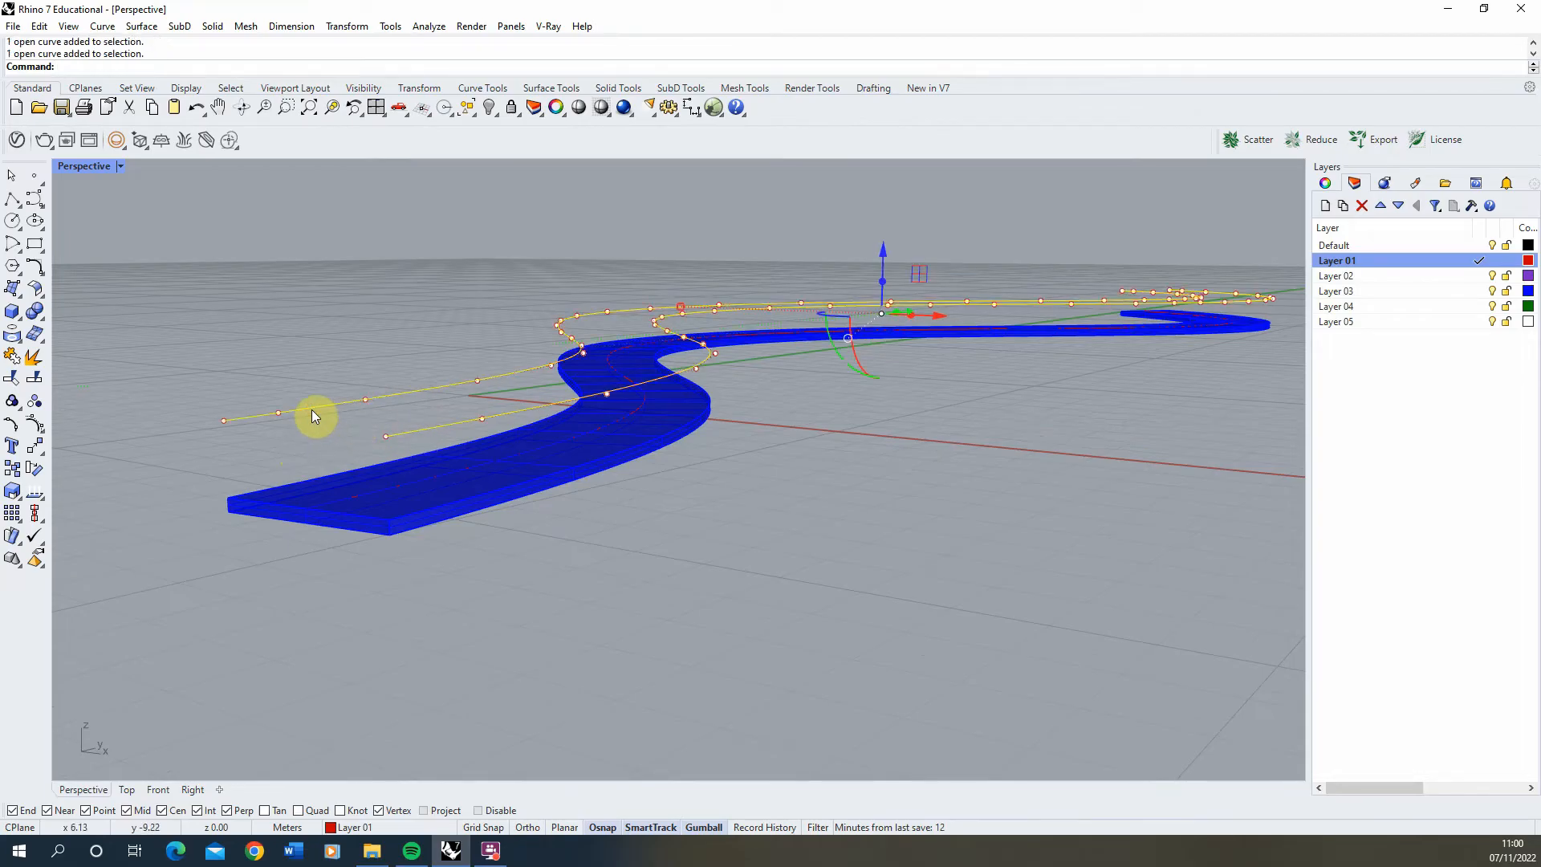
# - Pipe the two raised curves with radius 0.03 to form round handrails
pyautogui.write('Pipe radius <')
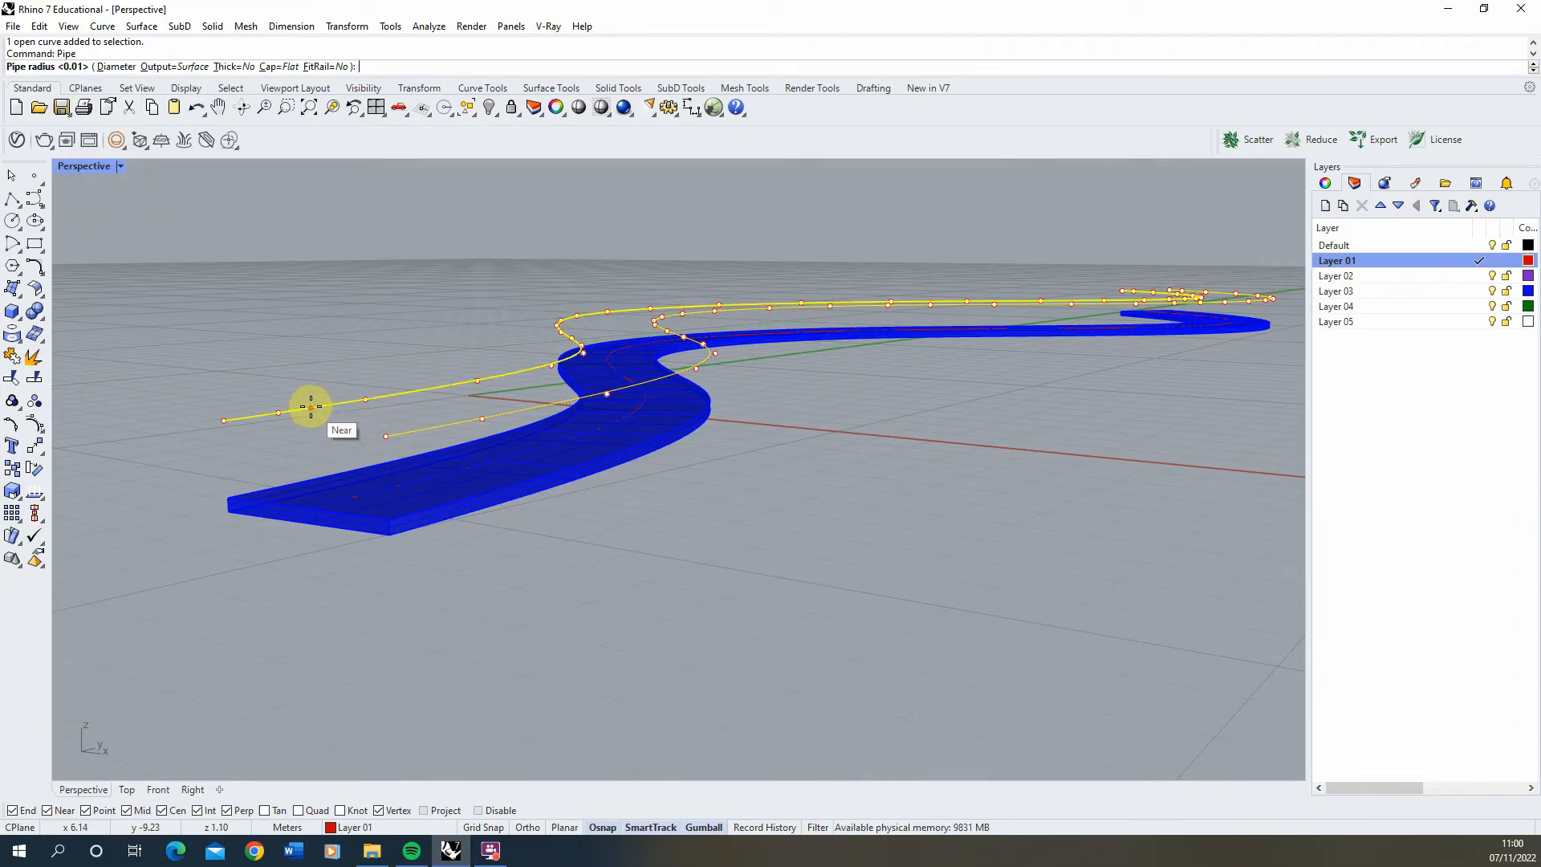
pyautogui.write('0.03')
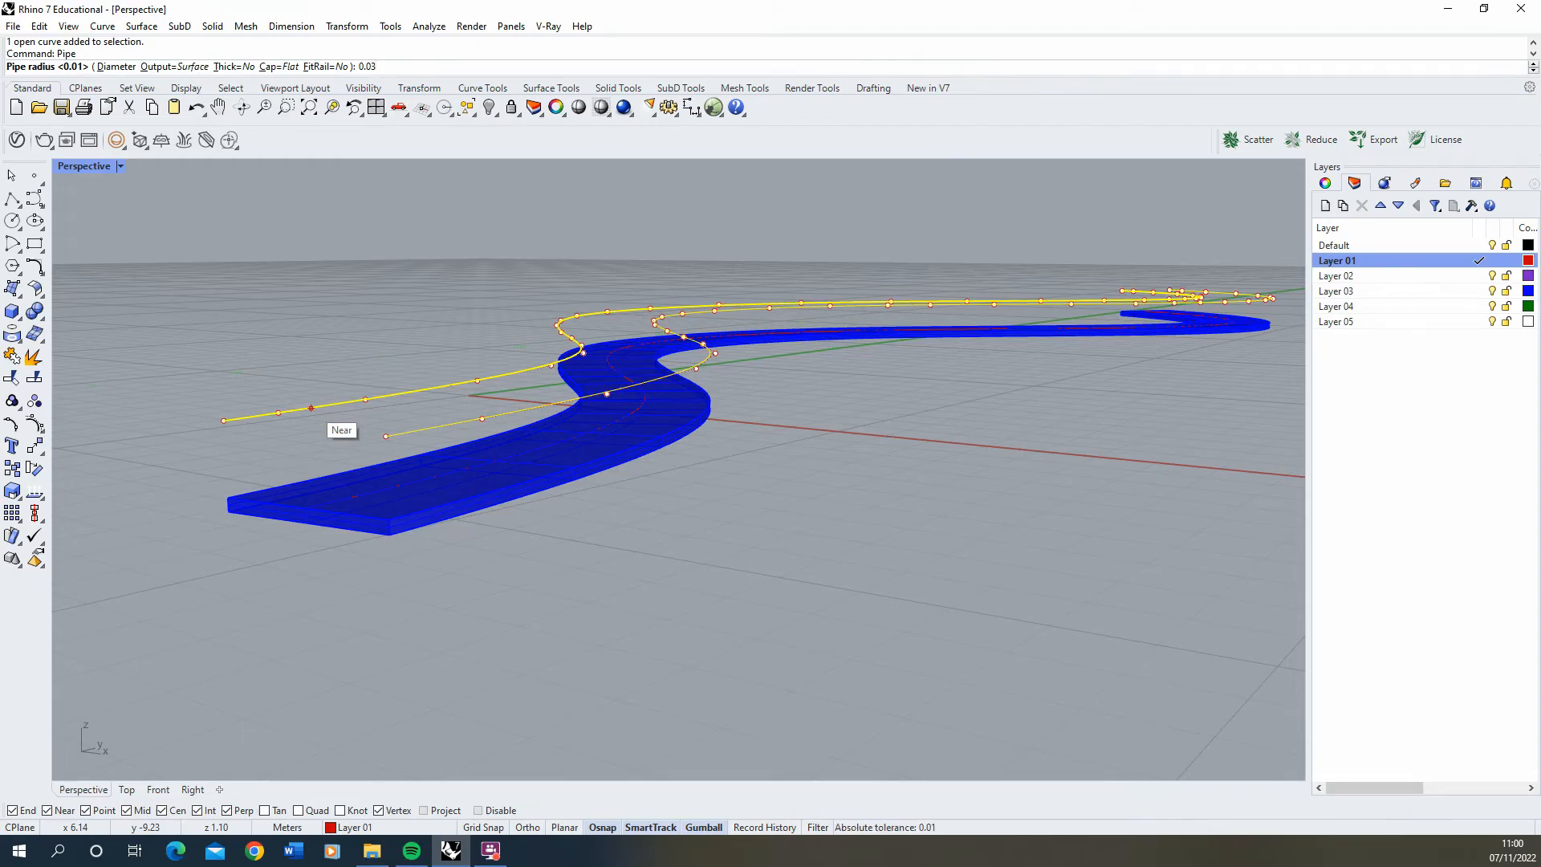
pyautogui.click(311, 407)
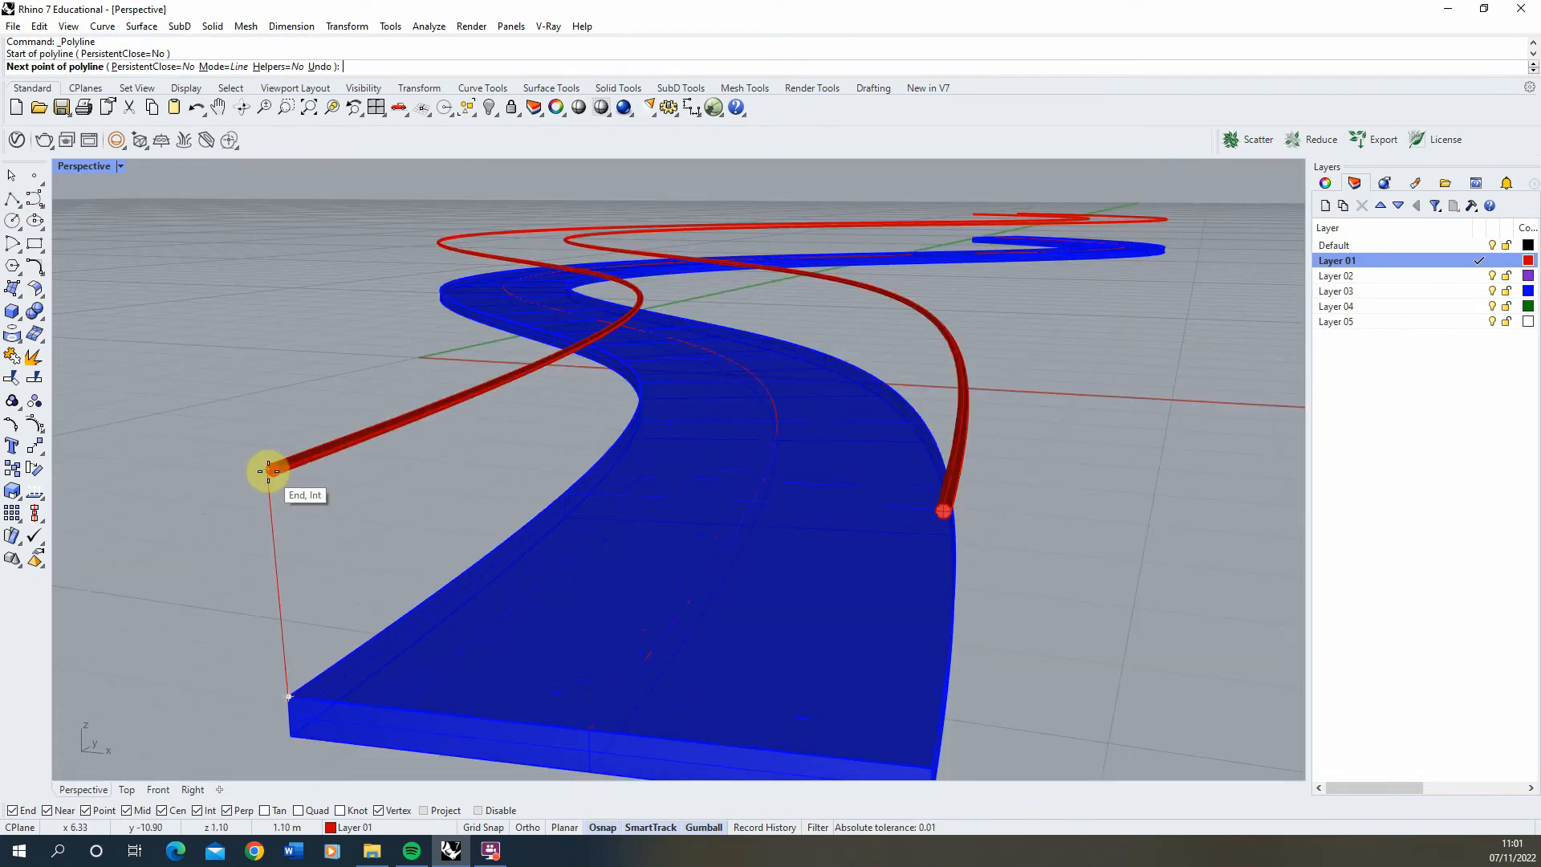
# - Draw a post line from the deck corner to the handrail end and Pipe it at radius 0.01
pyautogui.click(265, 471)
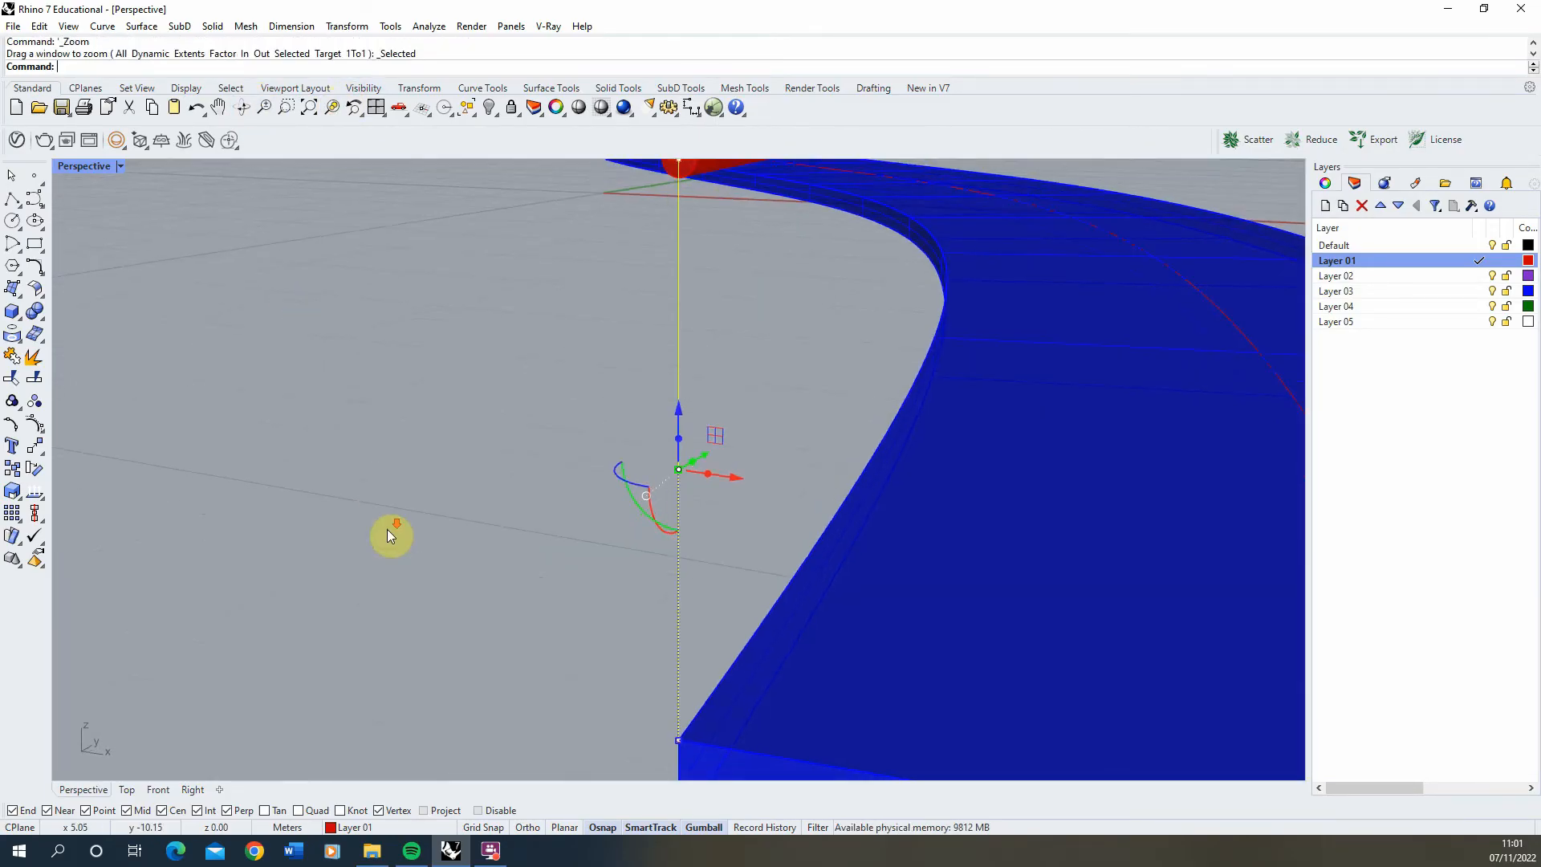
pyautogui.write('Pipe')
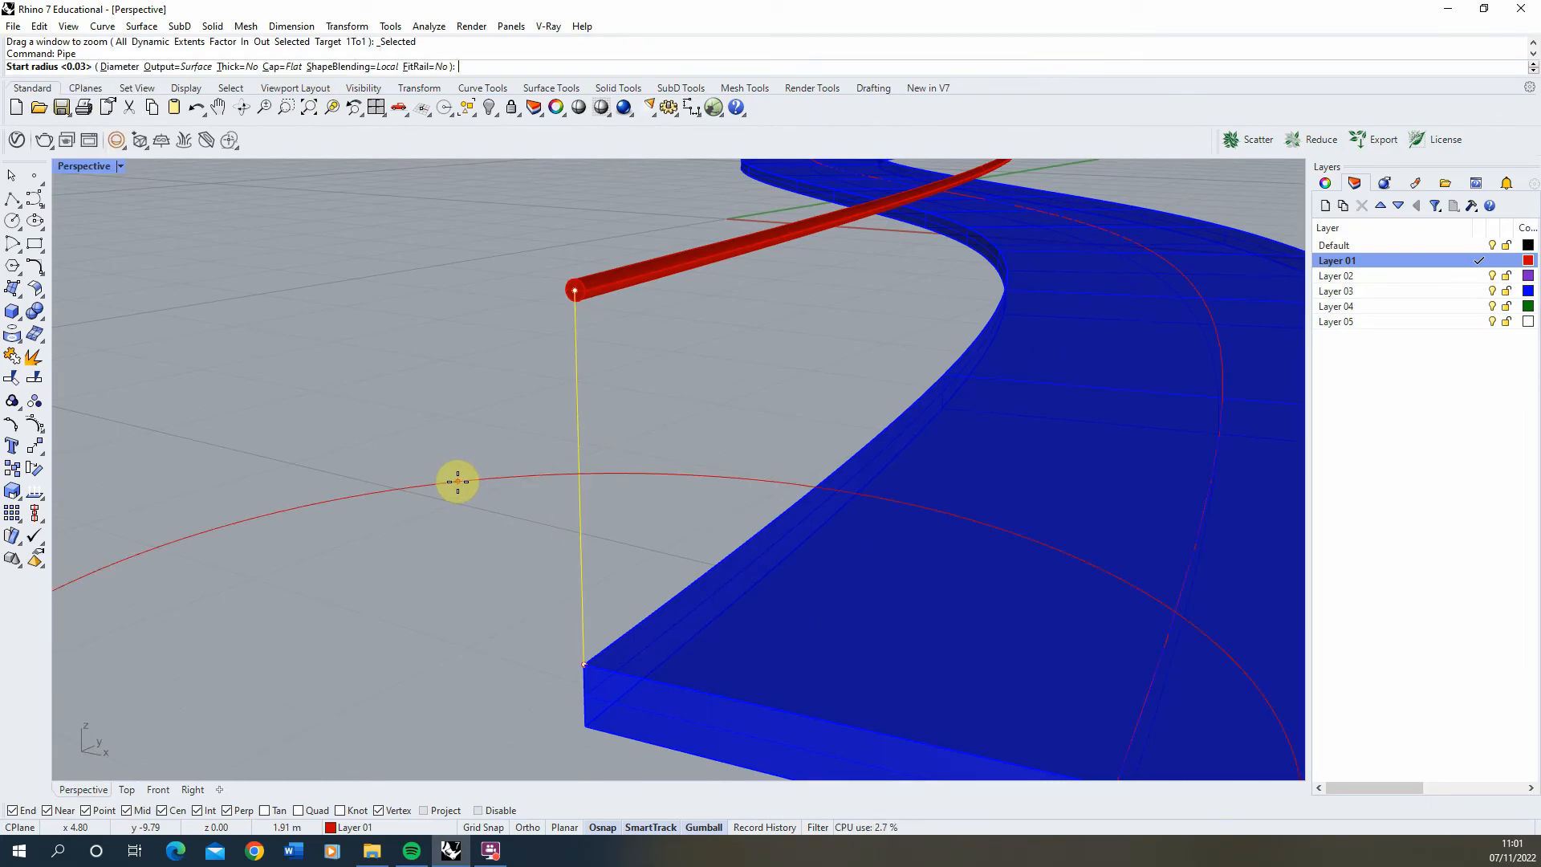
pyautogui.write('0.01')
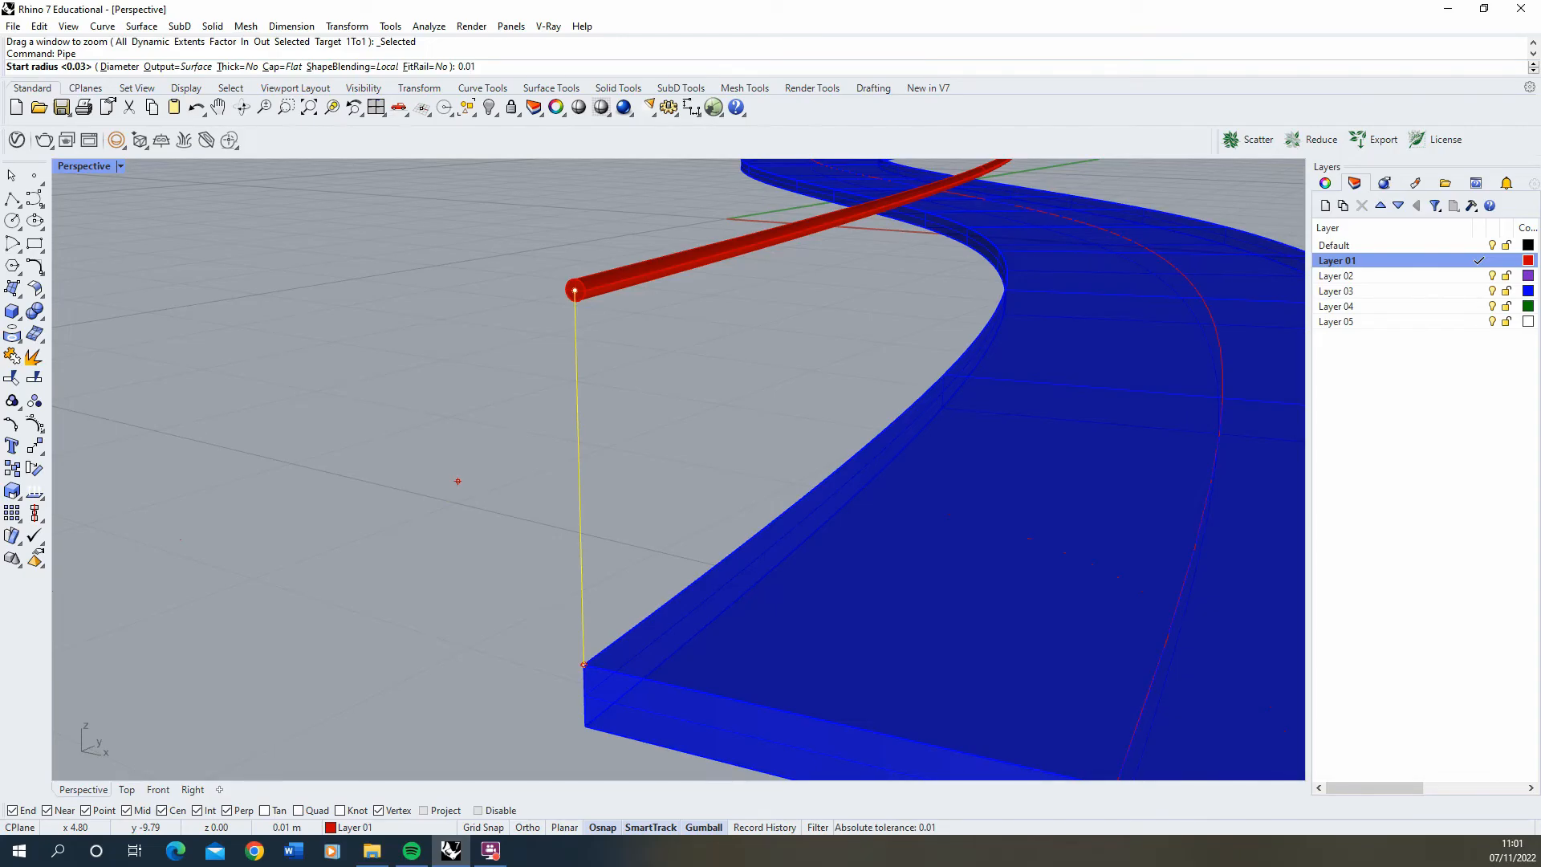
pyautogui.click(458, 482)
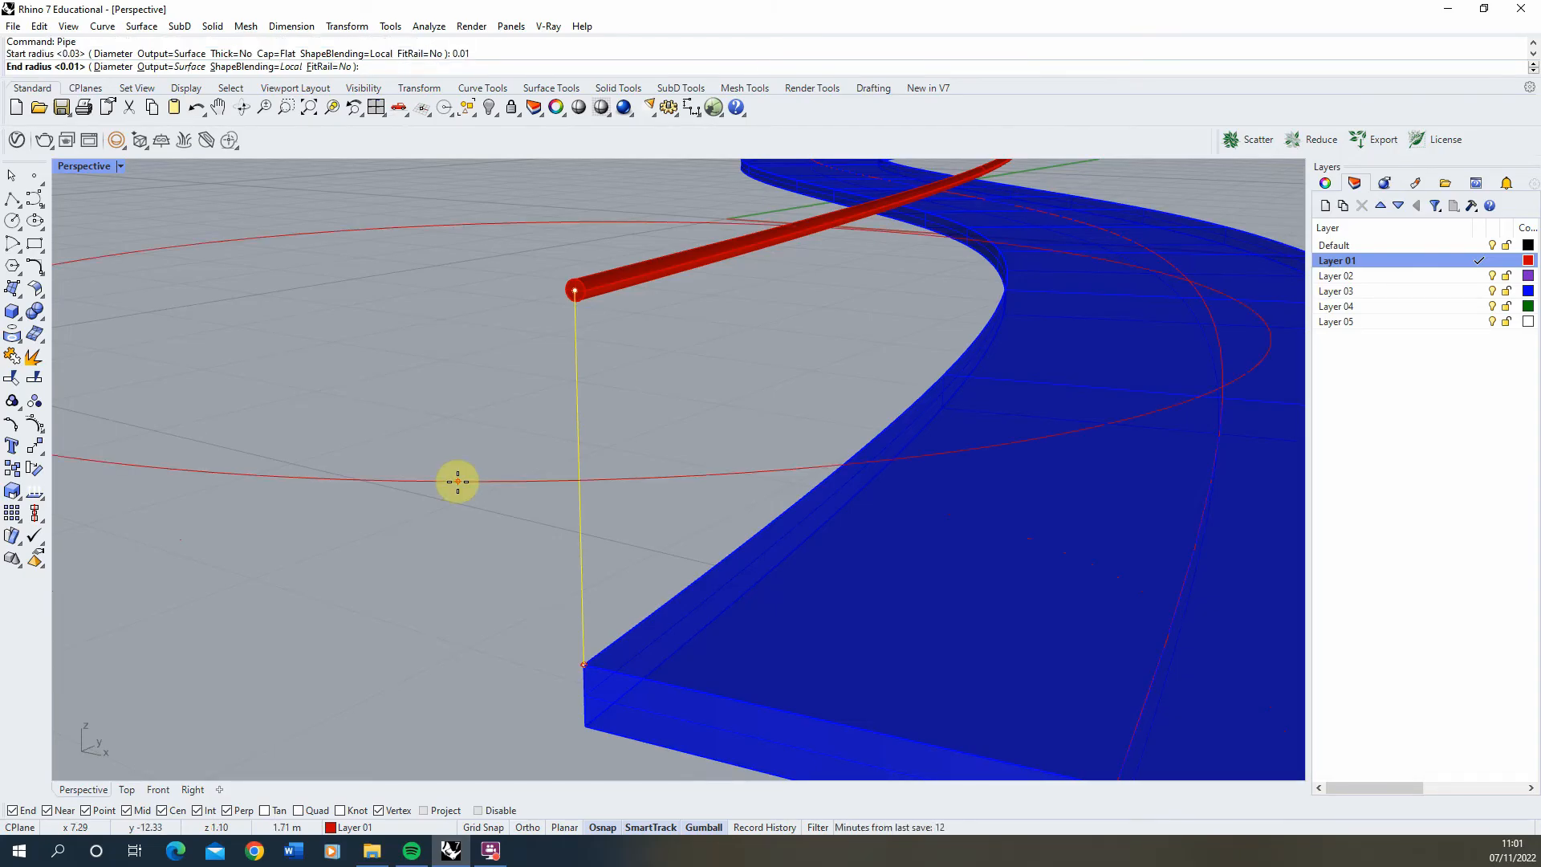
pyautogui.click(457, 481)
pyautogui.write('Block')
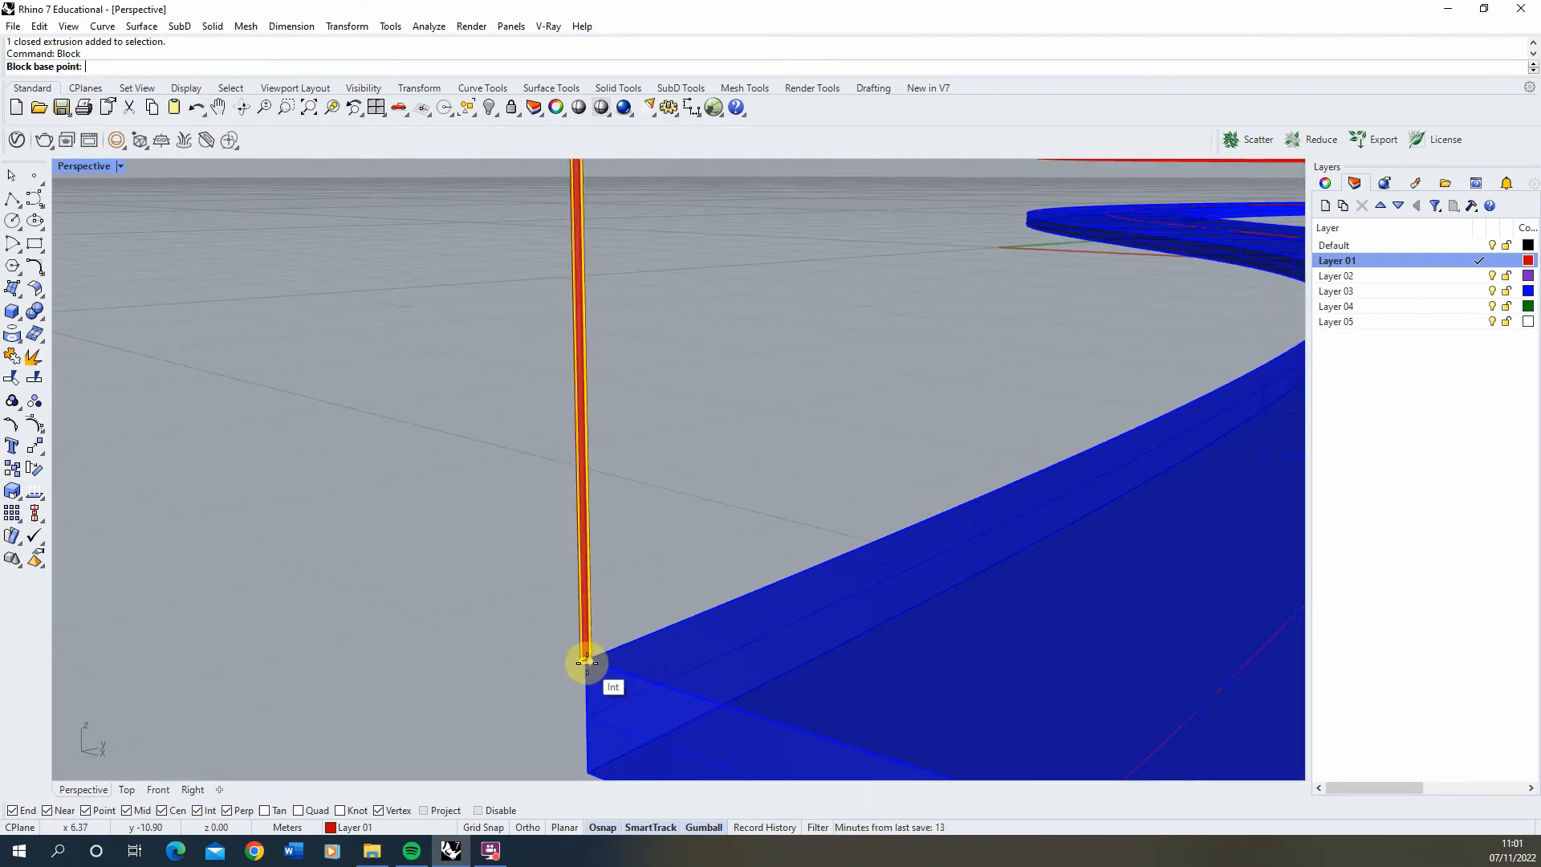
# - Define the post as a block named Railing with its base at the post's foot
pyautogui.click(586, 659)
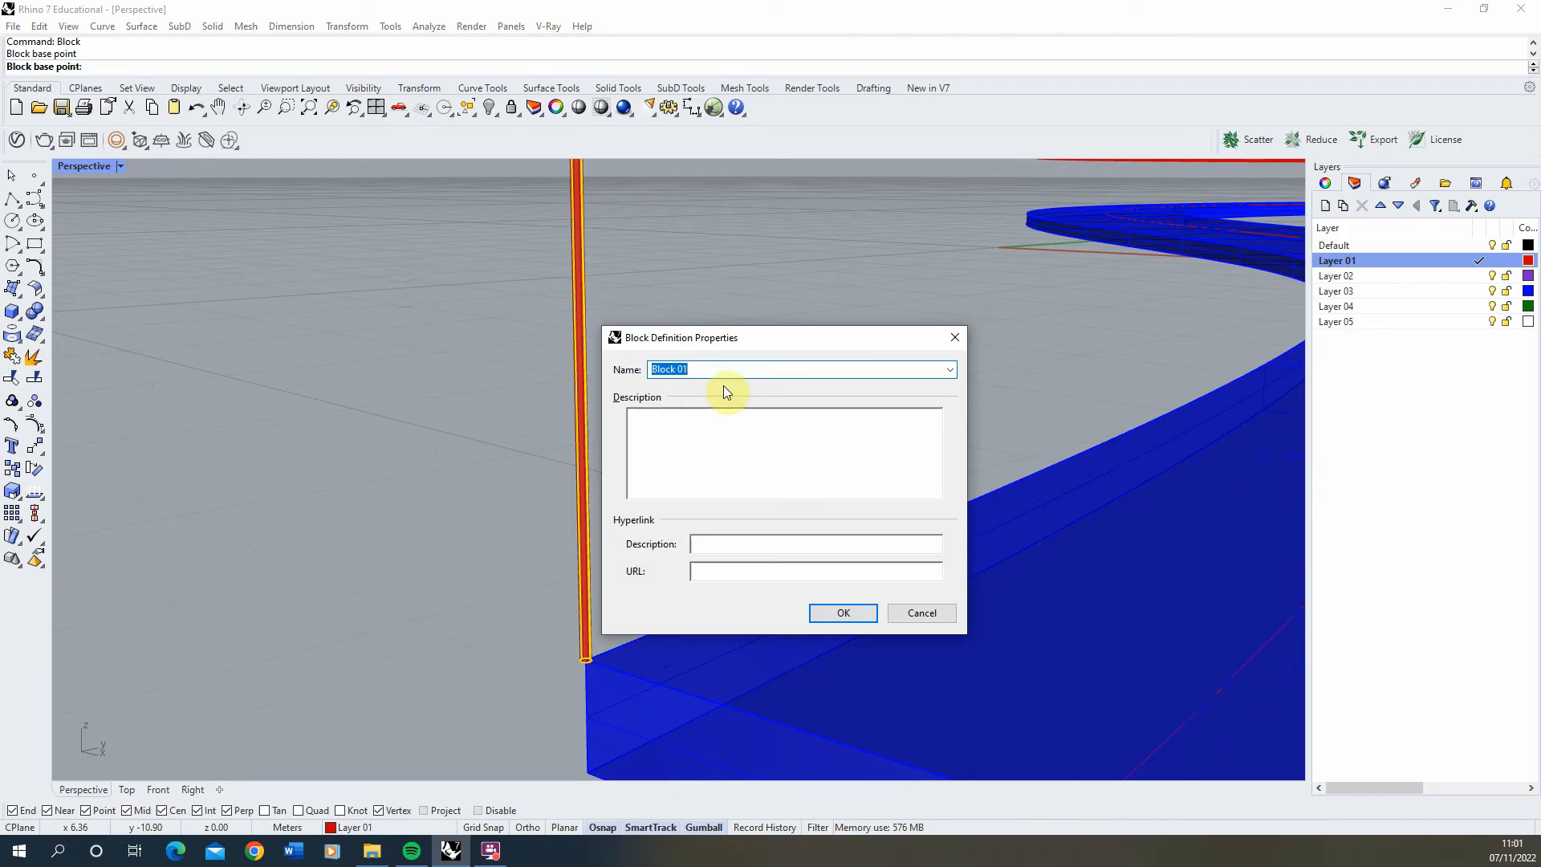
pyautogui.write('Railin')
pyautogui.click(763, 55)
pyautogui.write('ArrayCrv')
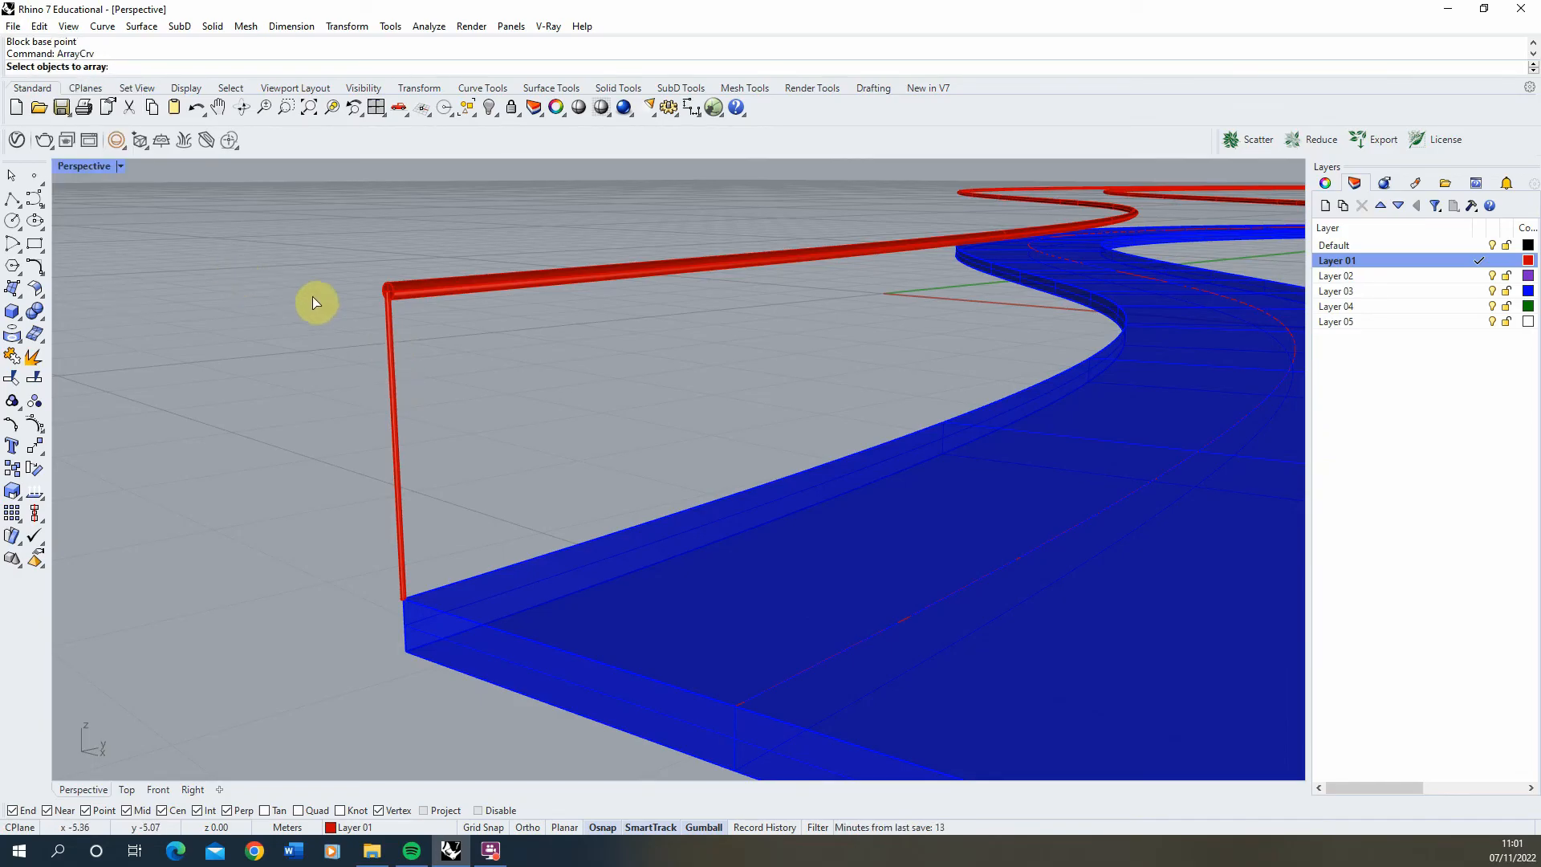
# - Array the post 300 times along the first handrail curve with ArrayCrv
pyautogui.click(398, 443)
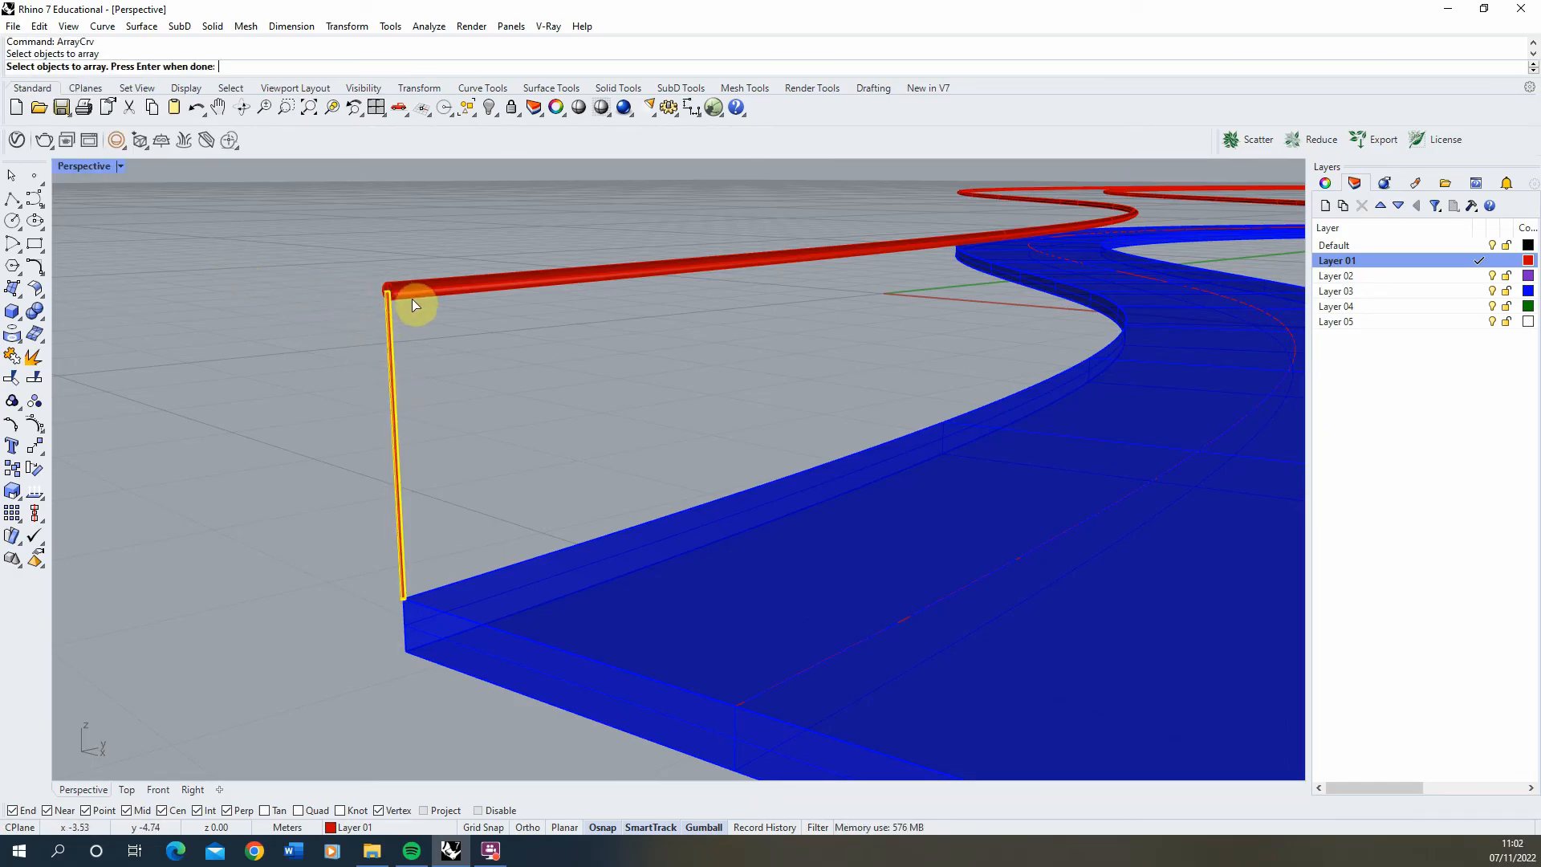
pyautogui.click(413, 303)
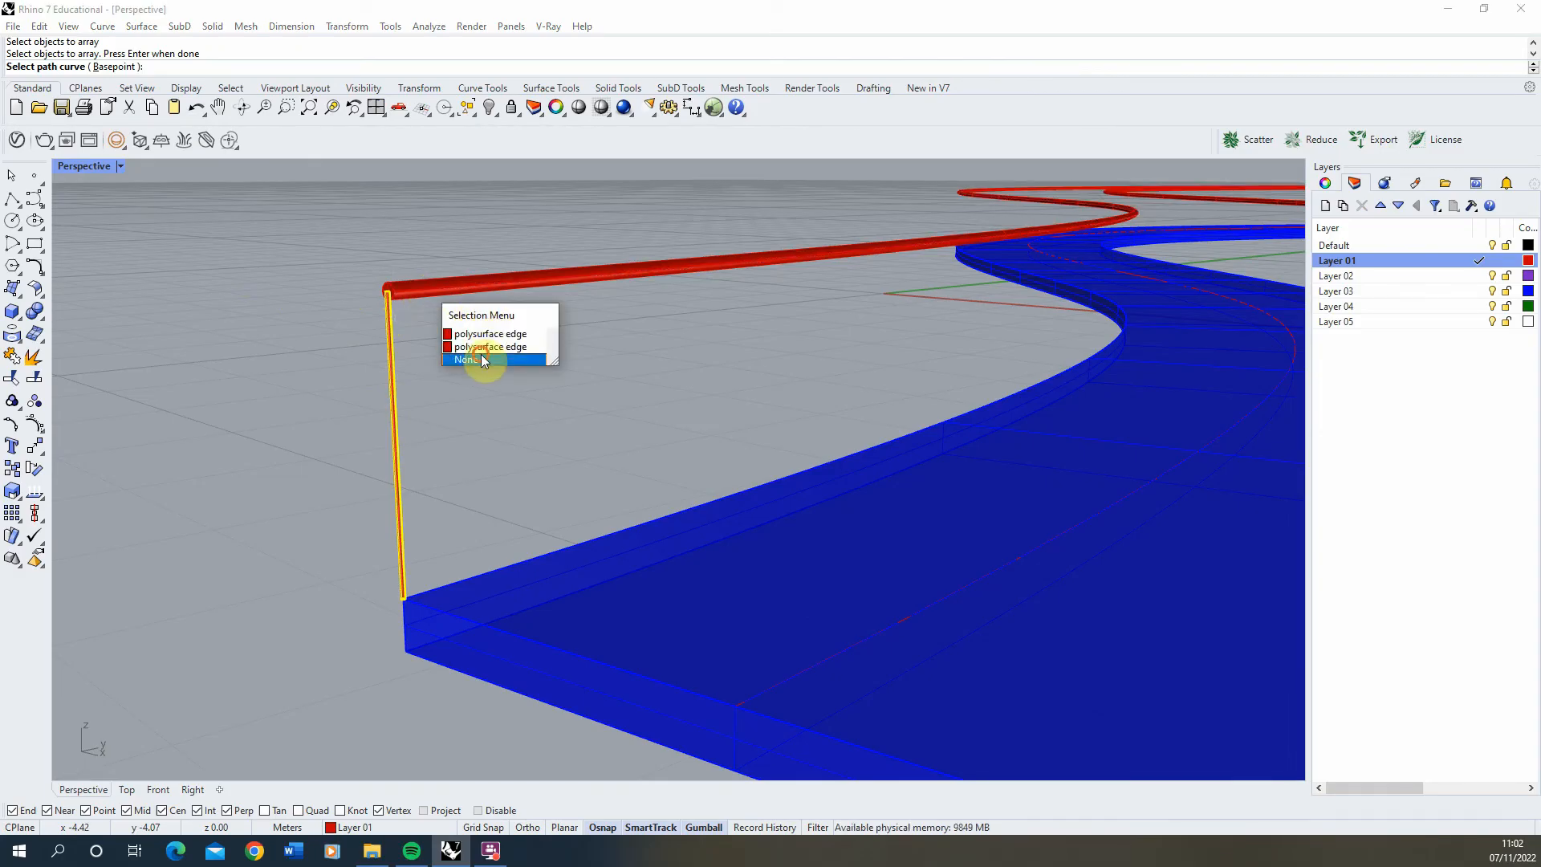
pyautogui.click(488, 347)
pyautogui.write('300')
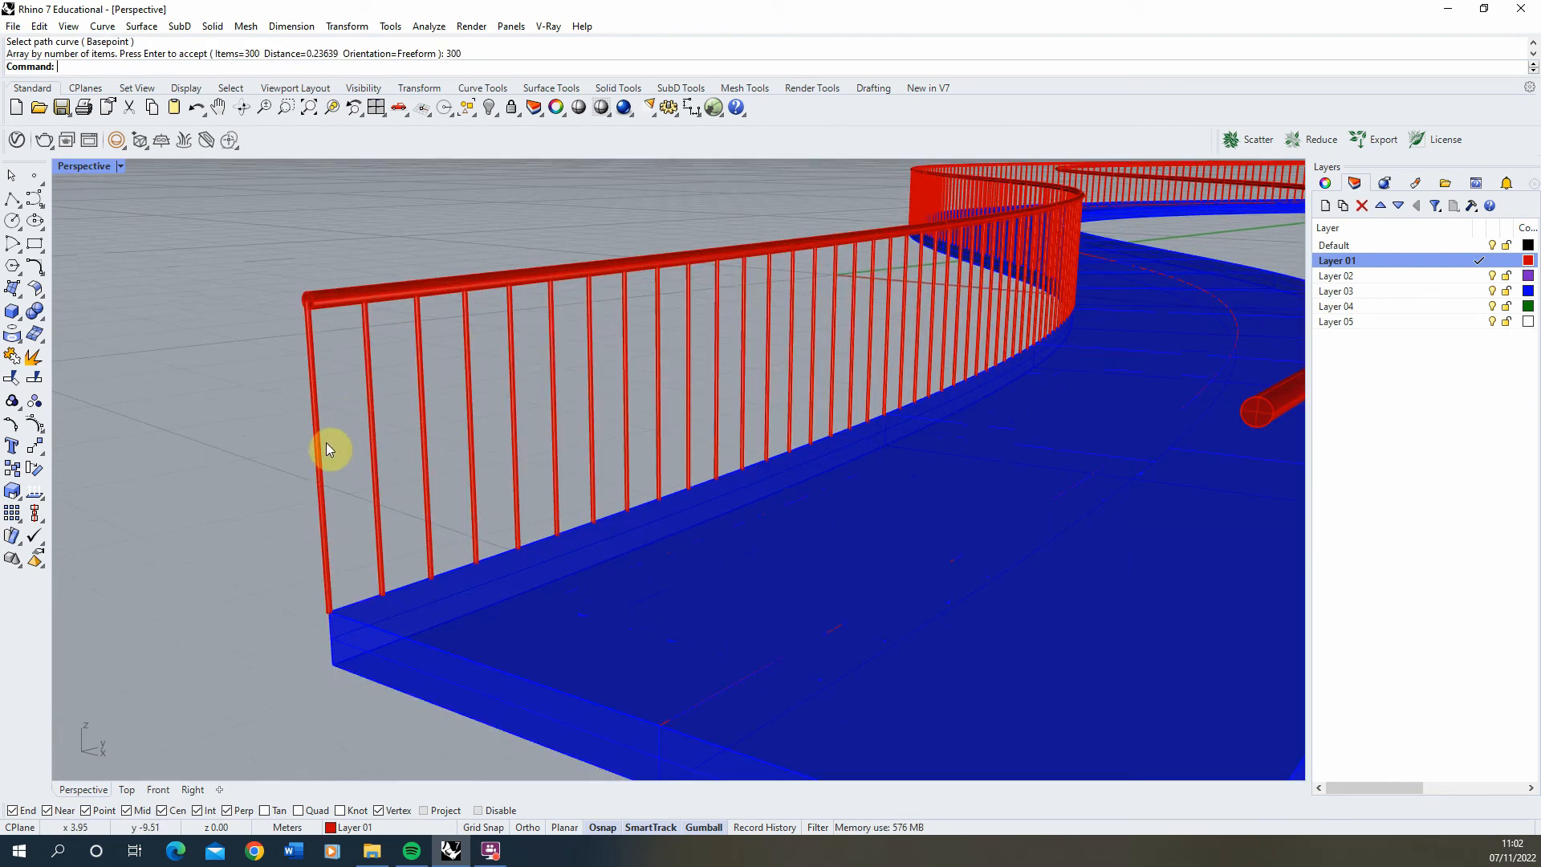
pyautogui.click(321, 463)
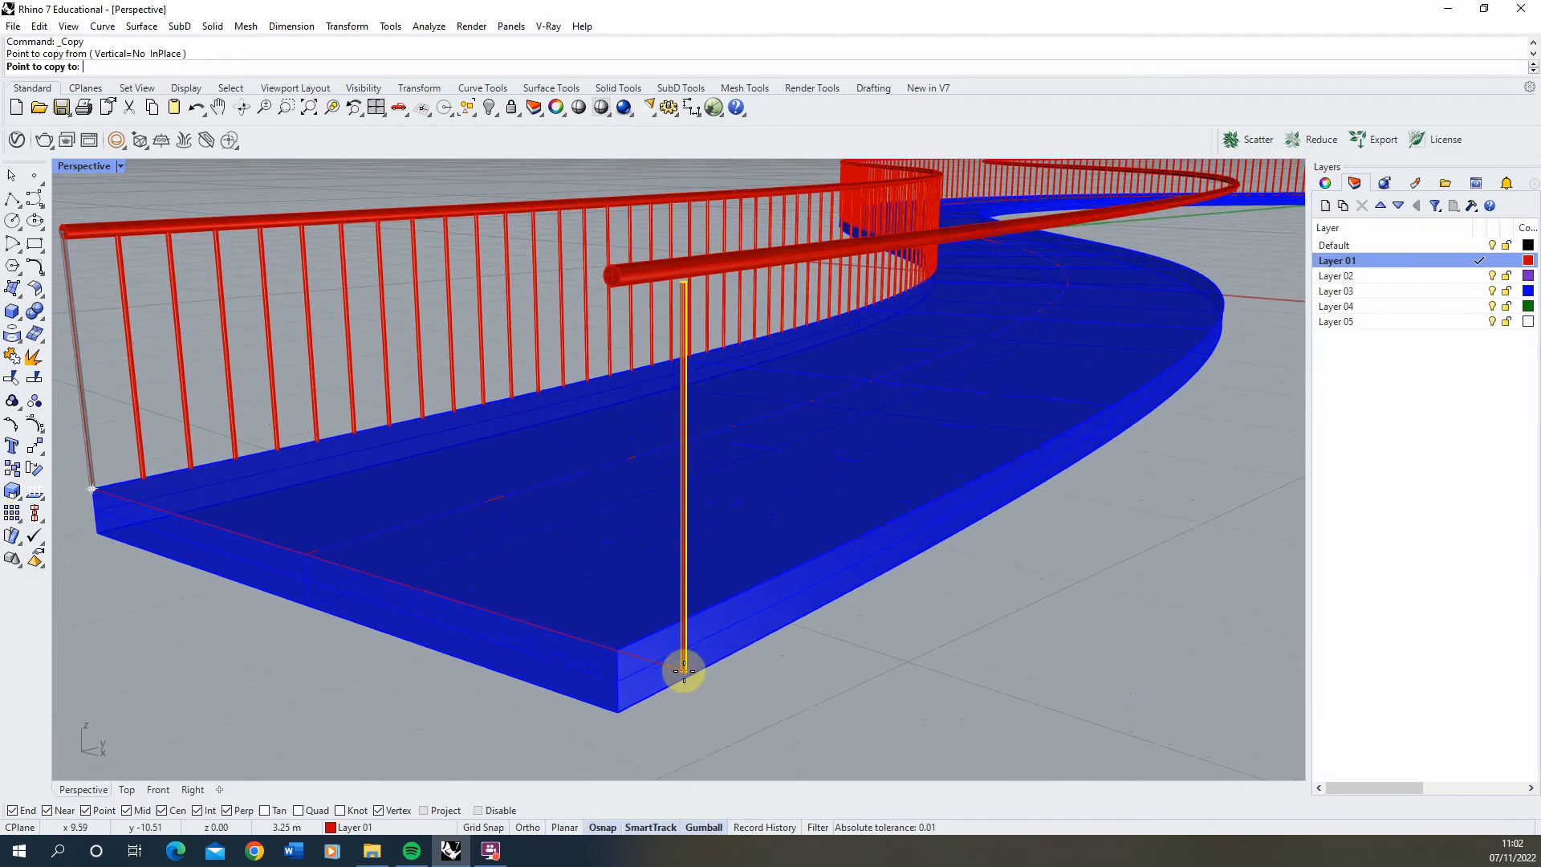
# - Copy the post to the opposite deck corner for the second railing
pyautogui.click(684, 672)
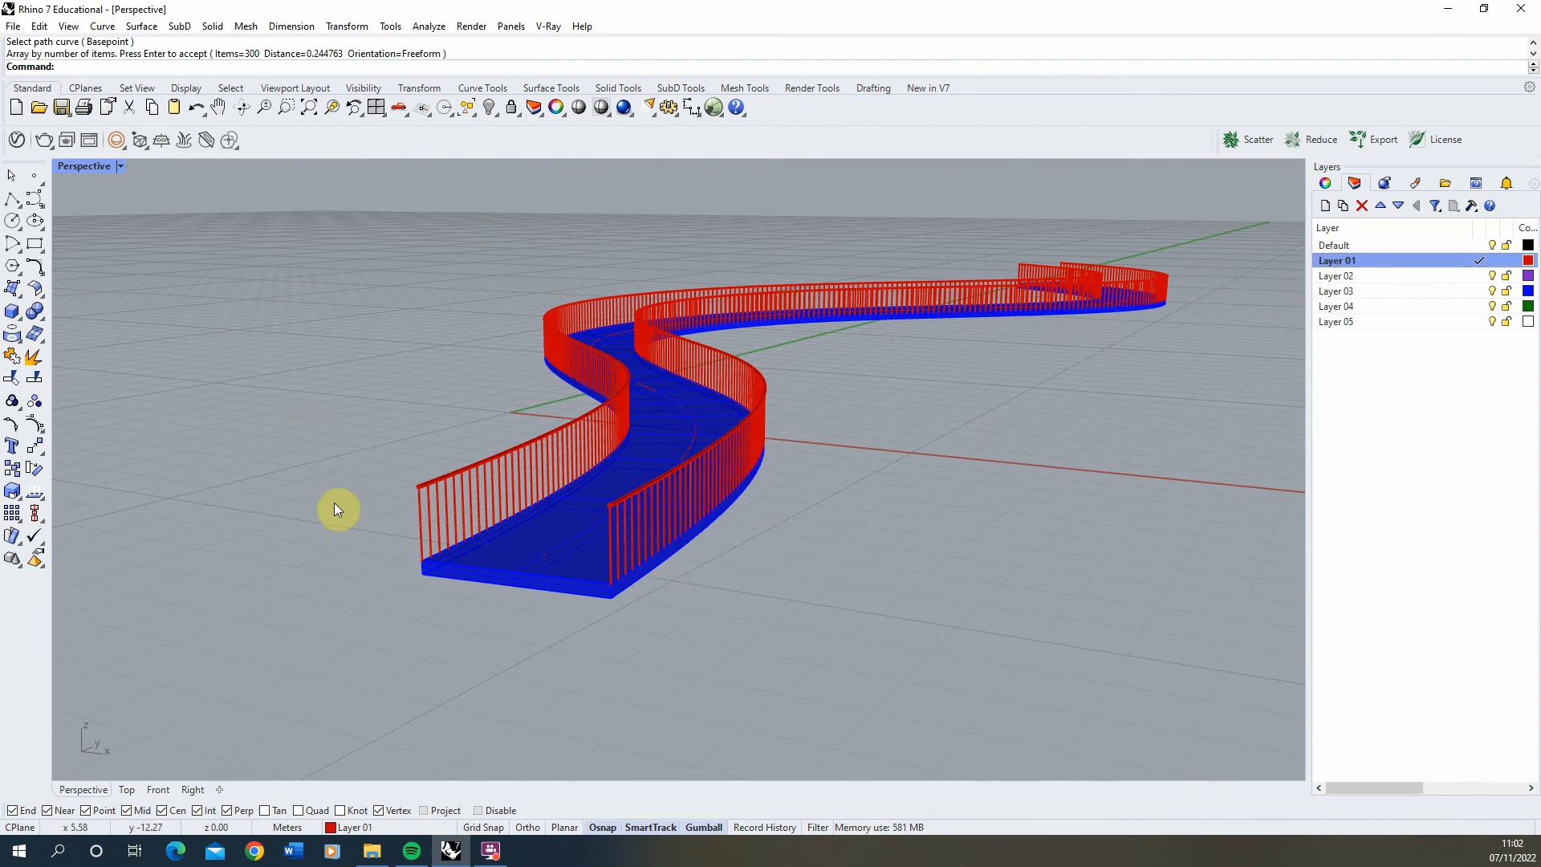
pyautogui.moveTo(676, 489)
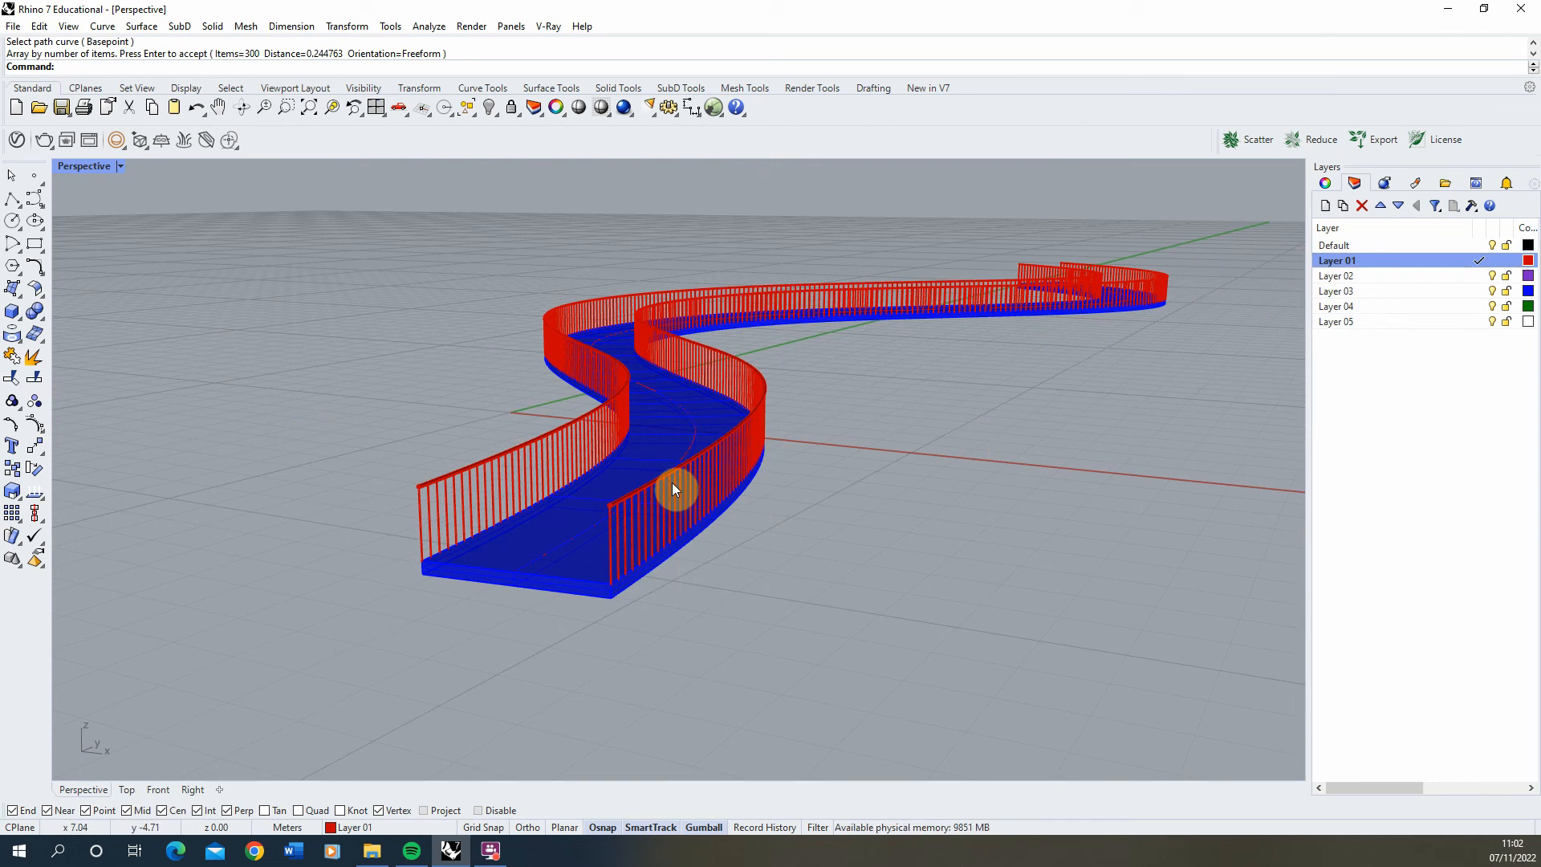
pyautogui.moveTo(1034, 483)
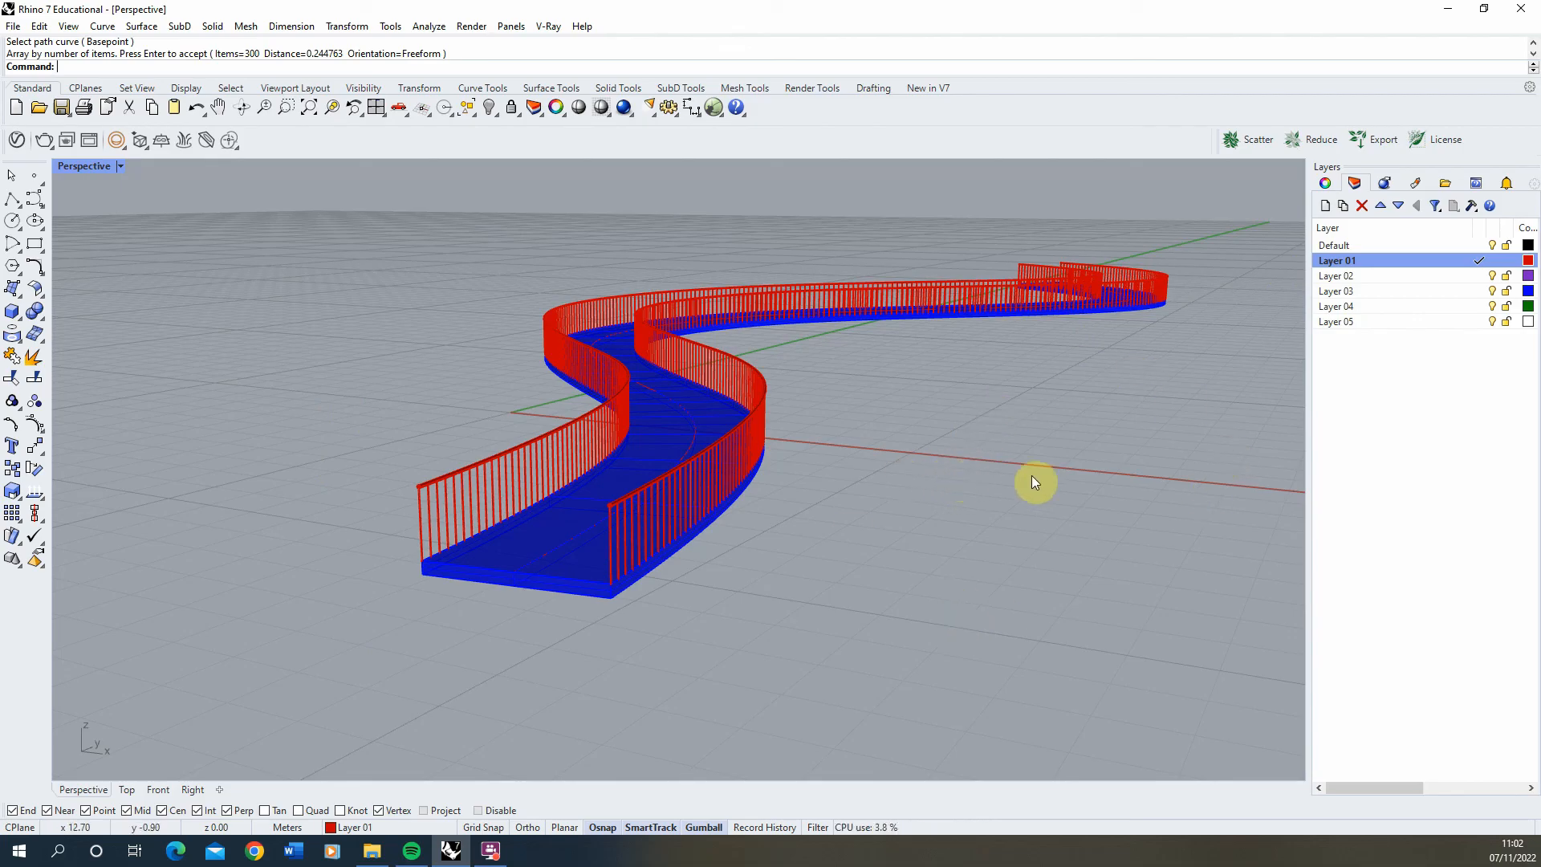